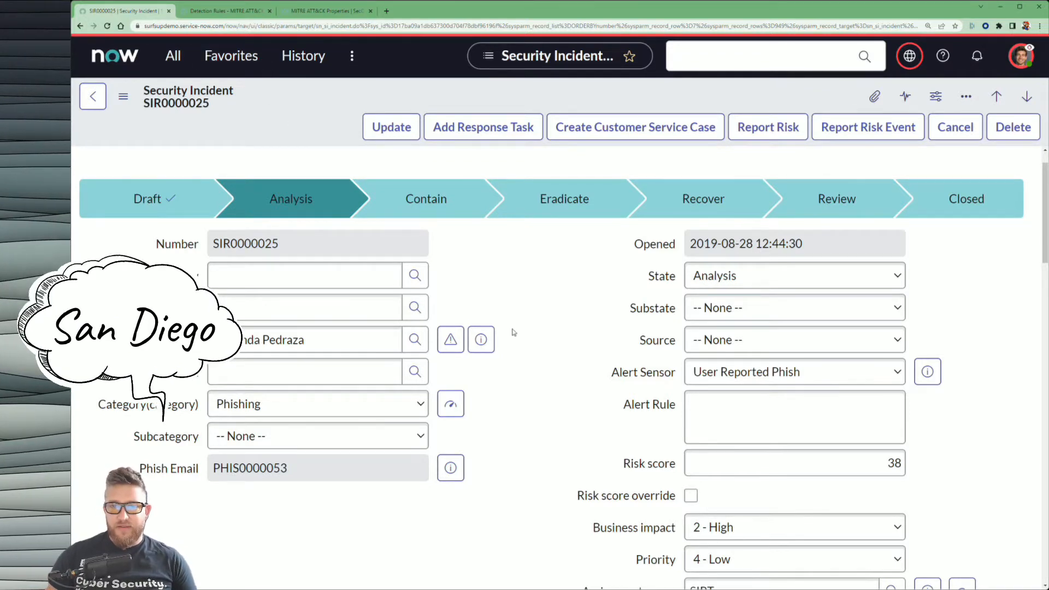
pyautogui.moveTo(517, 337)
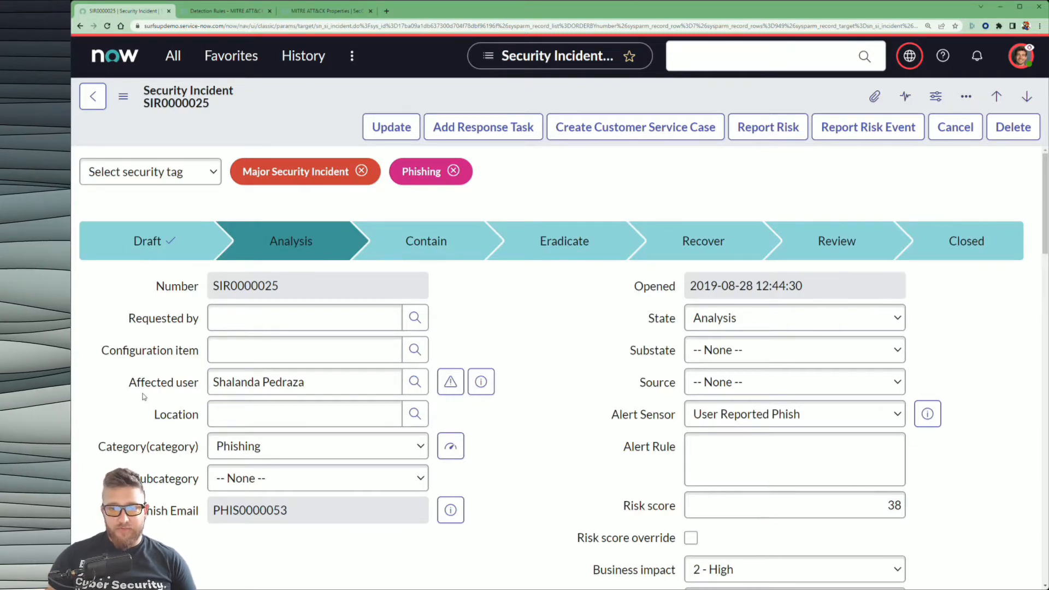
# Show all related lists on incident SIR0000025 to reveal its Associated Observables.
pyautogui.click(347, 287)
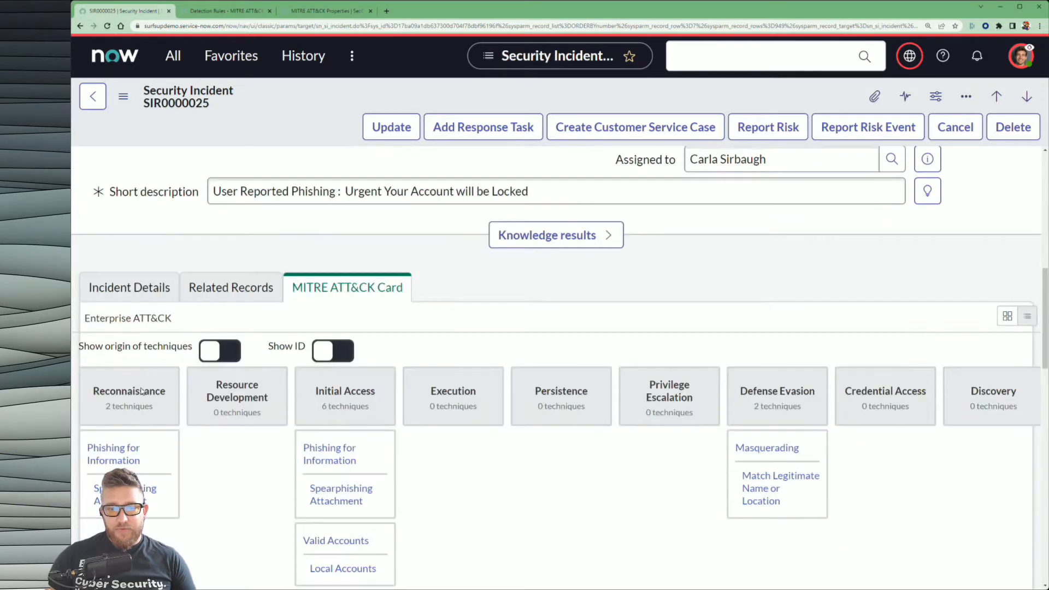
pyautogui.scroll(-3)
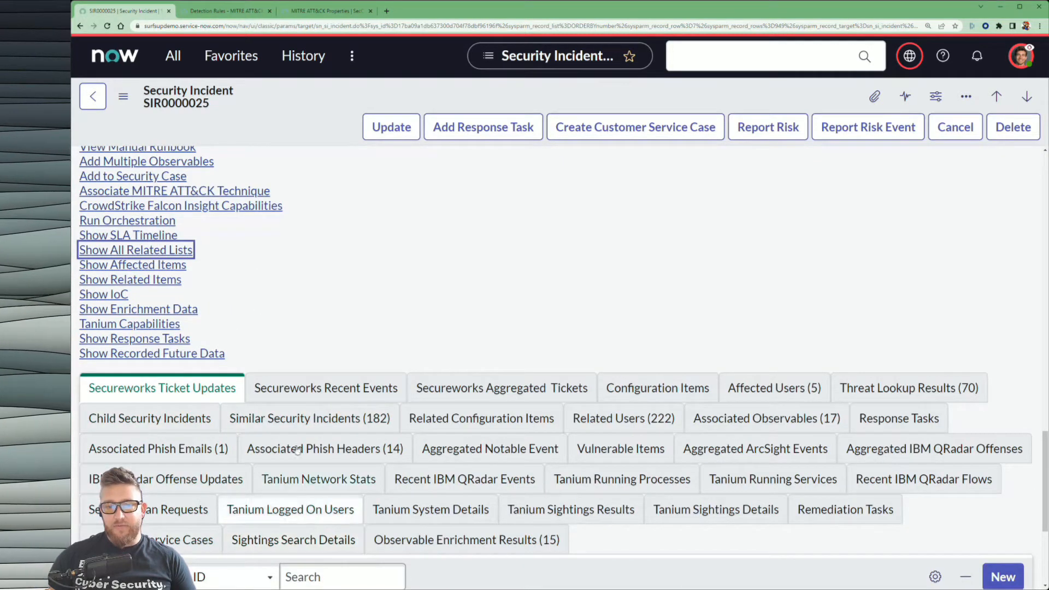
pyautogui.click(464, 478)
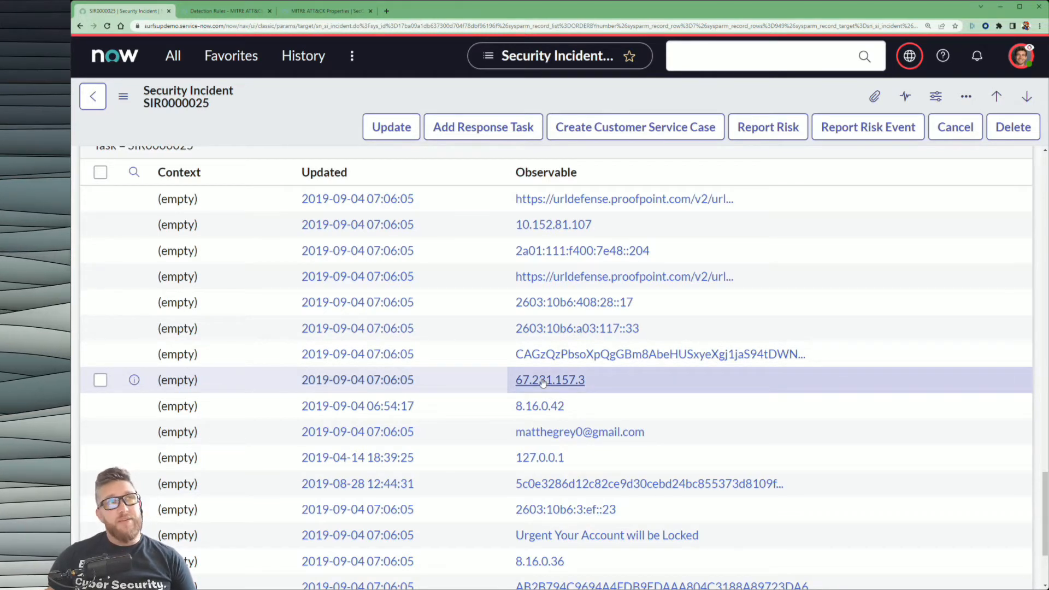
pyautogui.moveTo(357, 379)
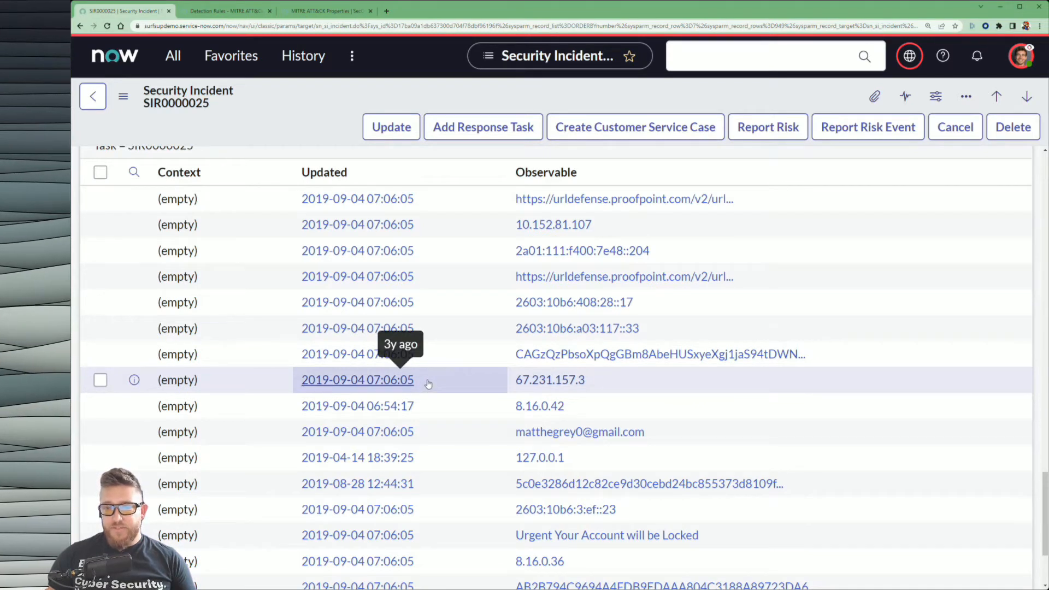
# Start an Associate MITRE ATT&CK Technique dialog for observable 67.231.157.3 with Reconnaissance / Phishing for Information.
pyautogui.rightClick(357, 379)
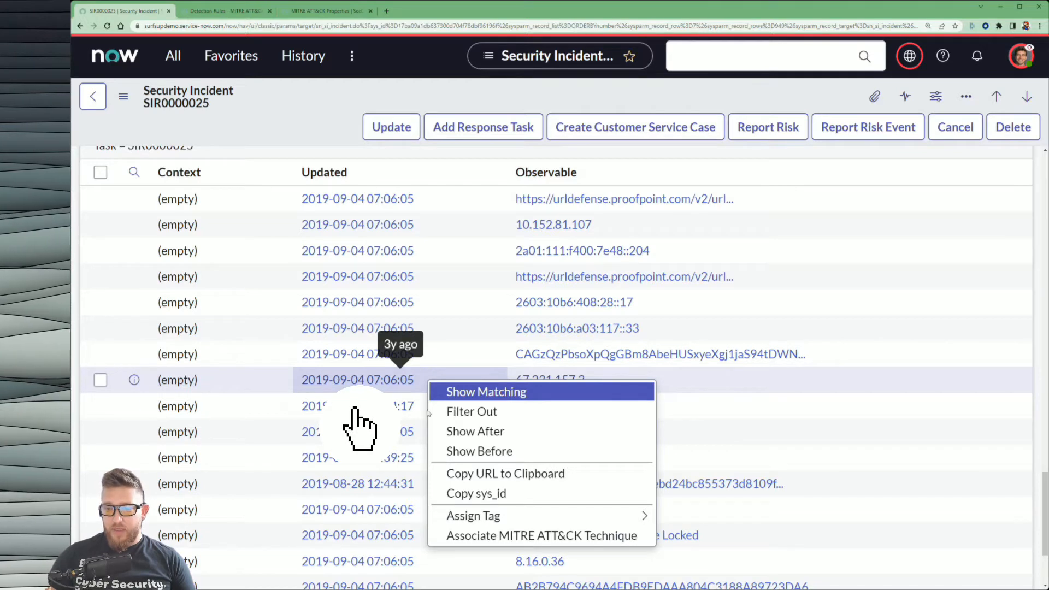
pyautogui.moveTo(540, 535)
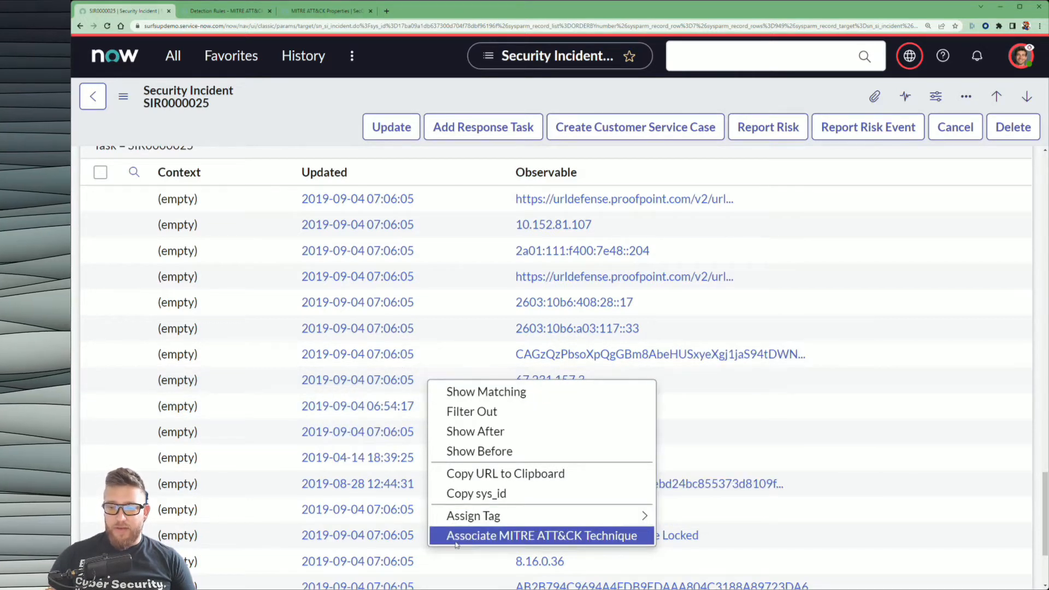
pyautogui.click(541, 535)
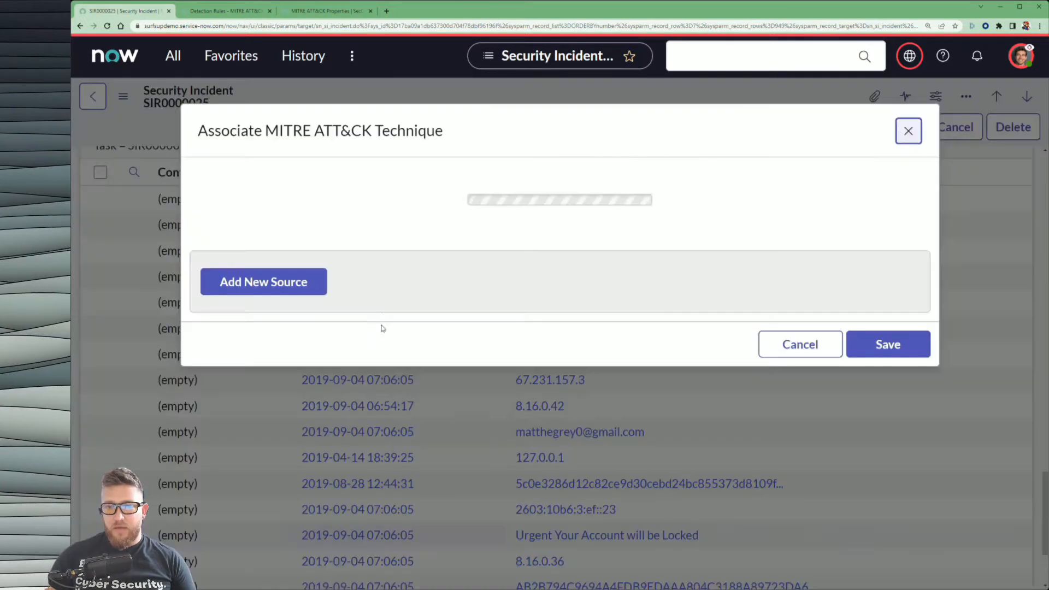
pyautogui.click(264, 282)
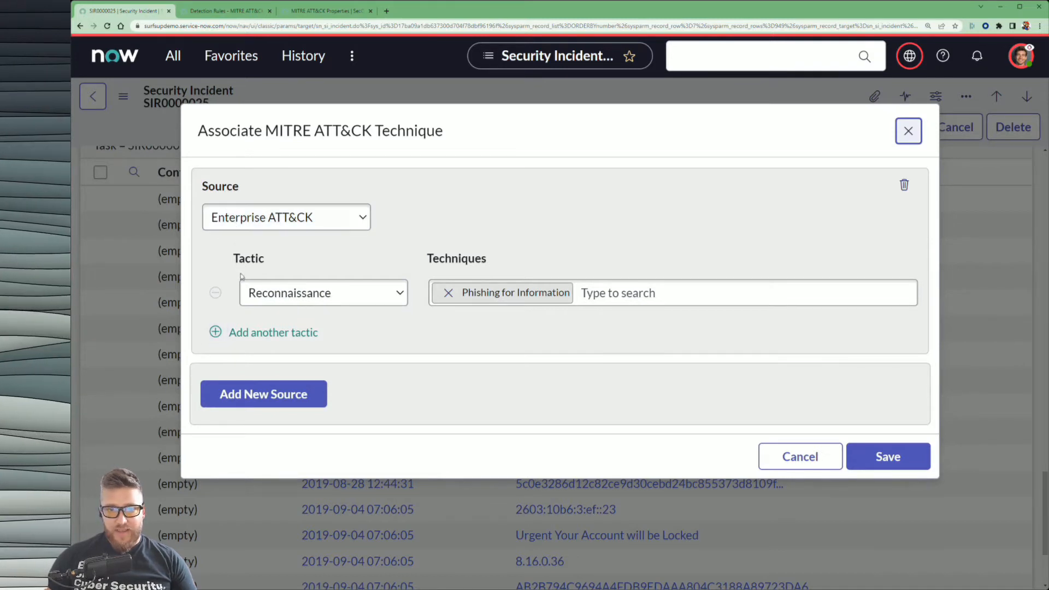
# Add a second tactic row: Privilege Escalation with the Cloud Accounts technique.
pyautogui.click(273, 332)
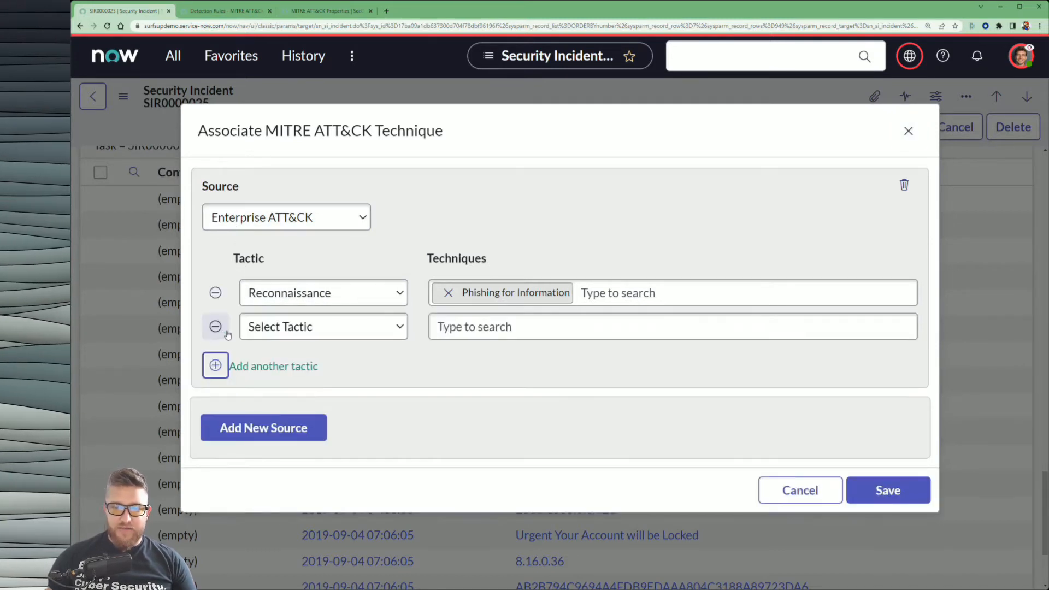
pyautogui.click(323, 326)
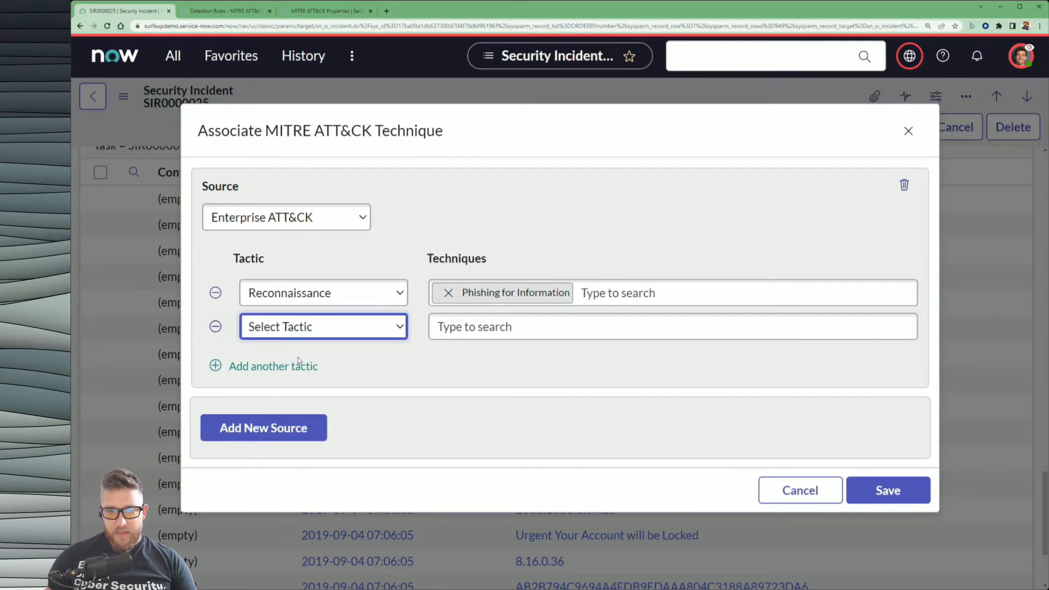
pyautogui.click(323, 327)
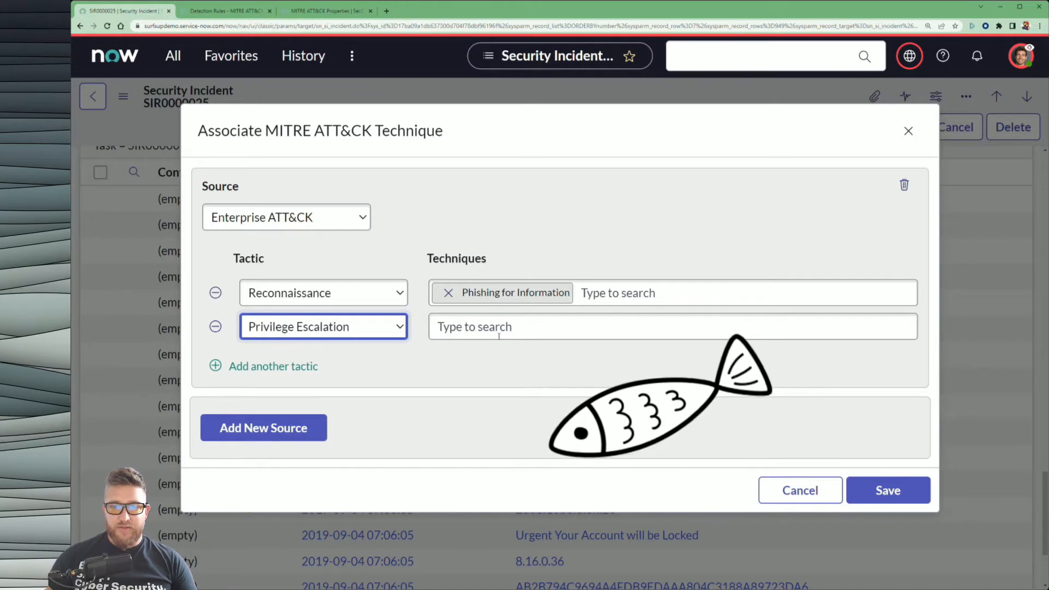
pyautogui.click(671, 327)
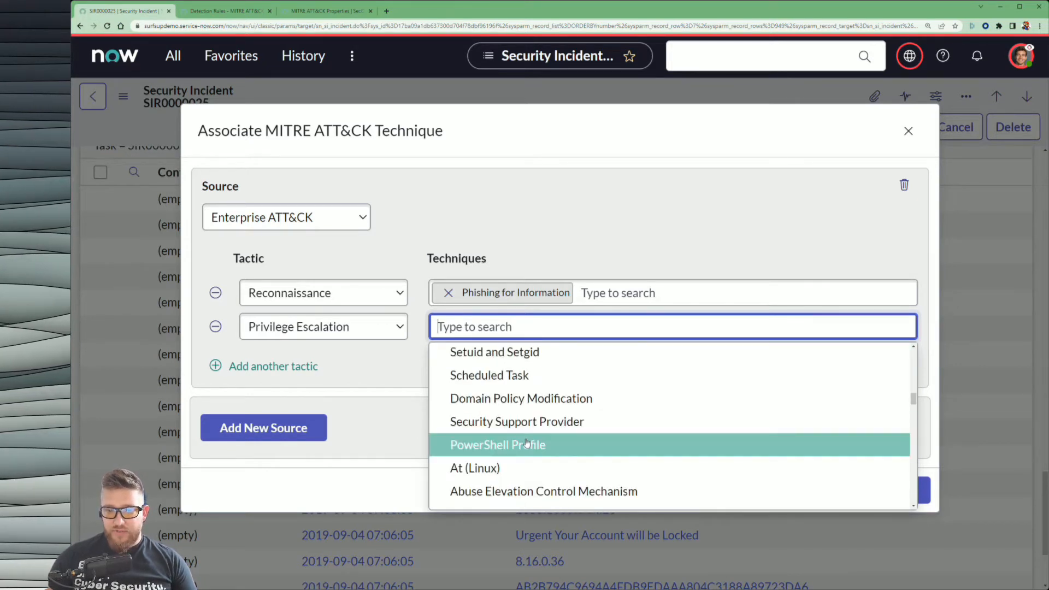
pyautogui.scroll(-3)
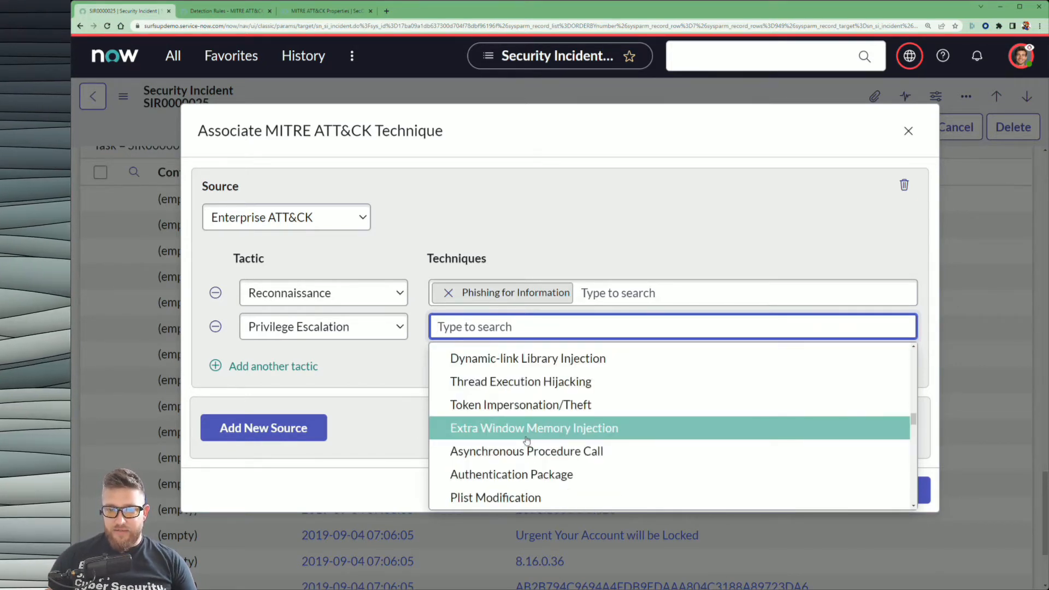
pyautogui.scroll(-3)
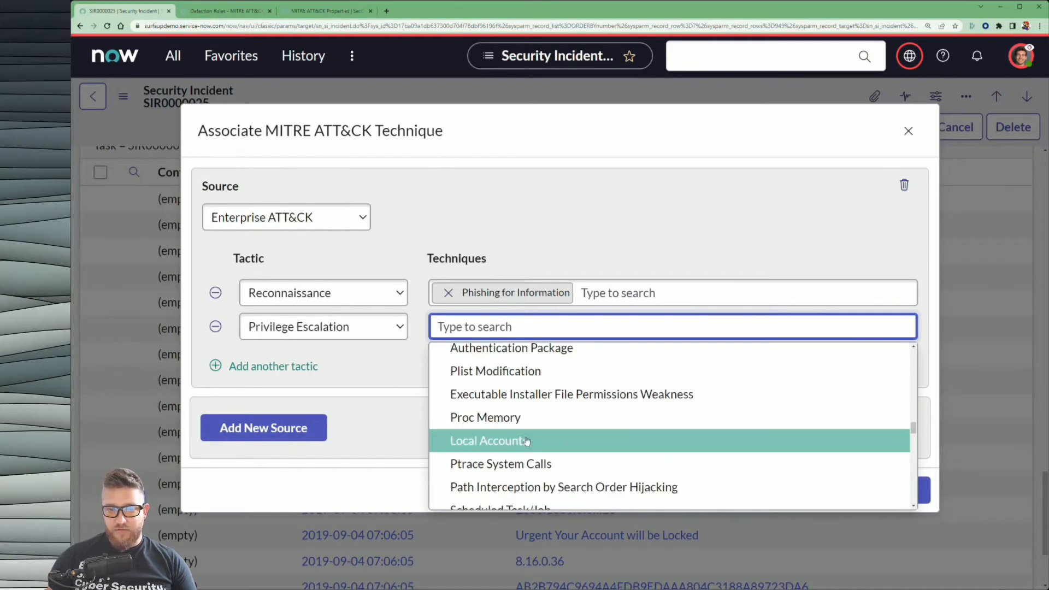
pyautogui.scroll(-3)
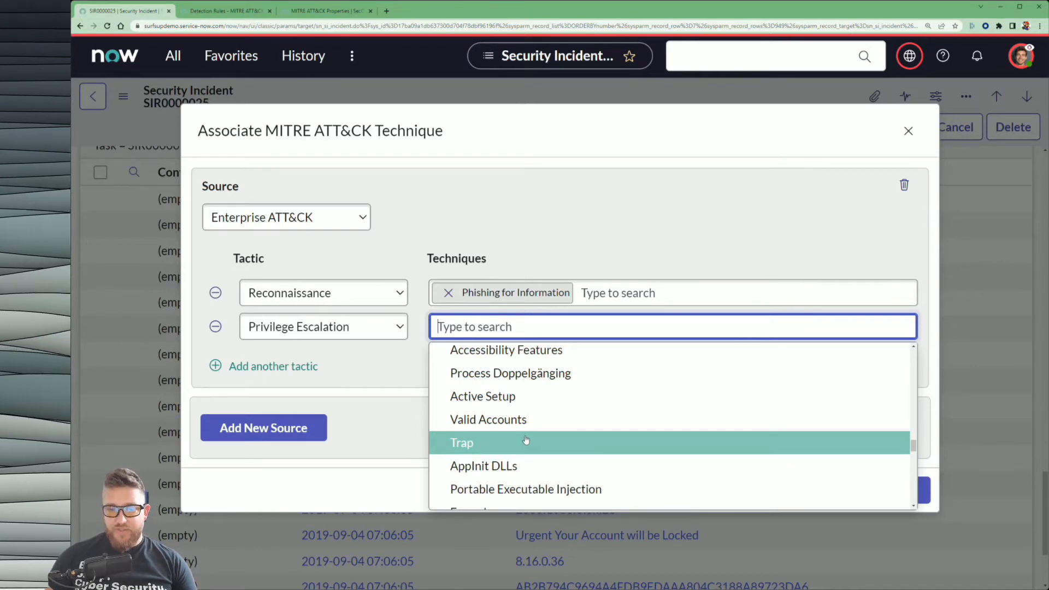
pyautogui.scroll(-3)
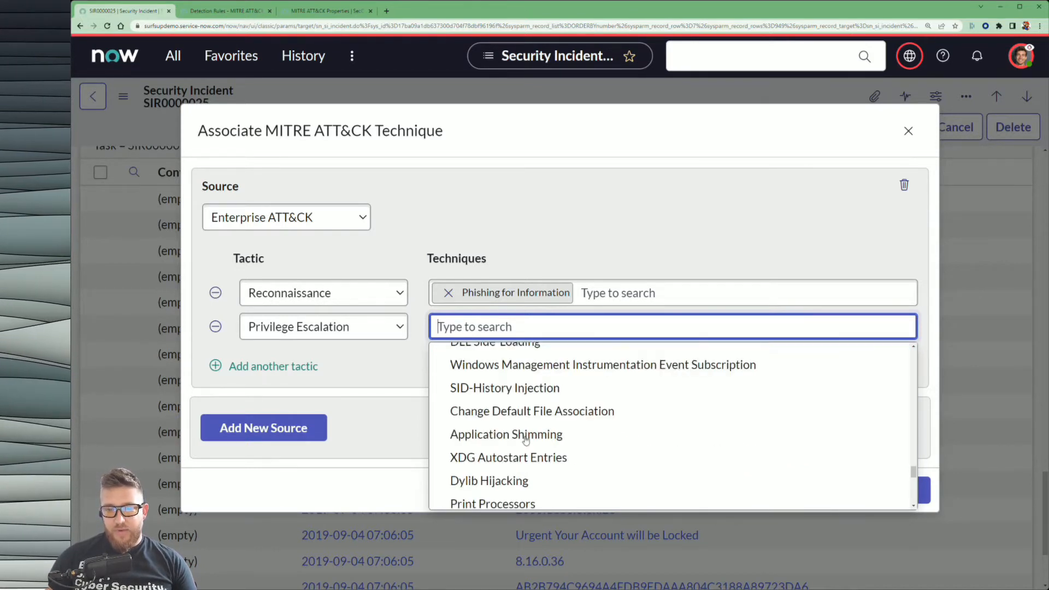
pyautogui.scroll(-3)
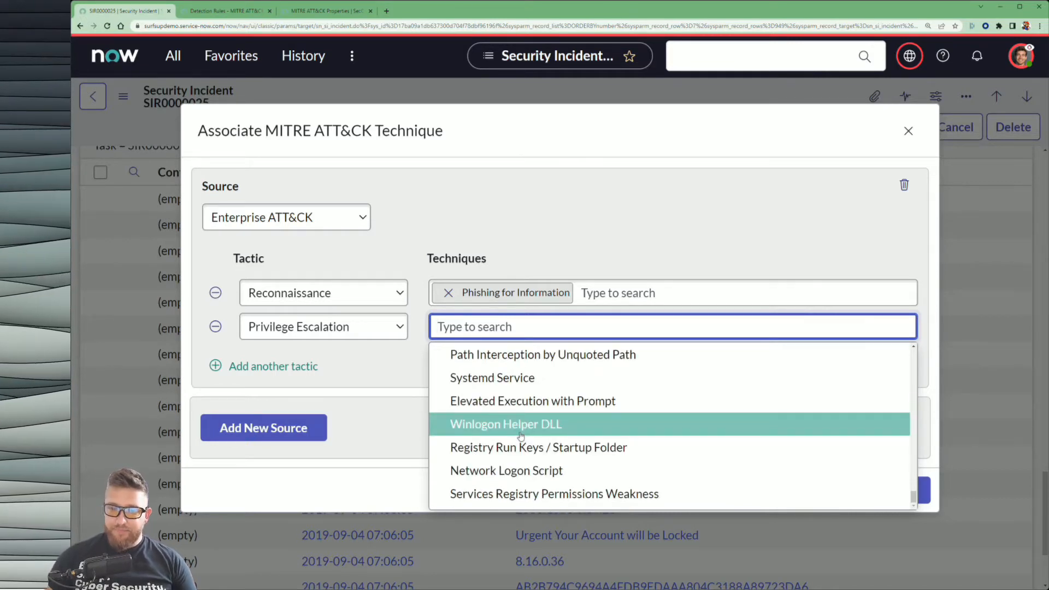
pyautogui.scroll(-3)
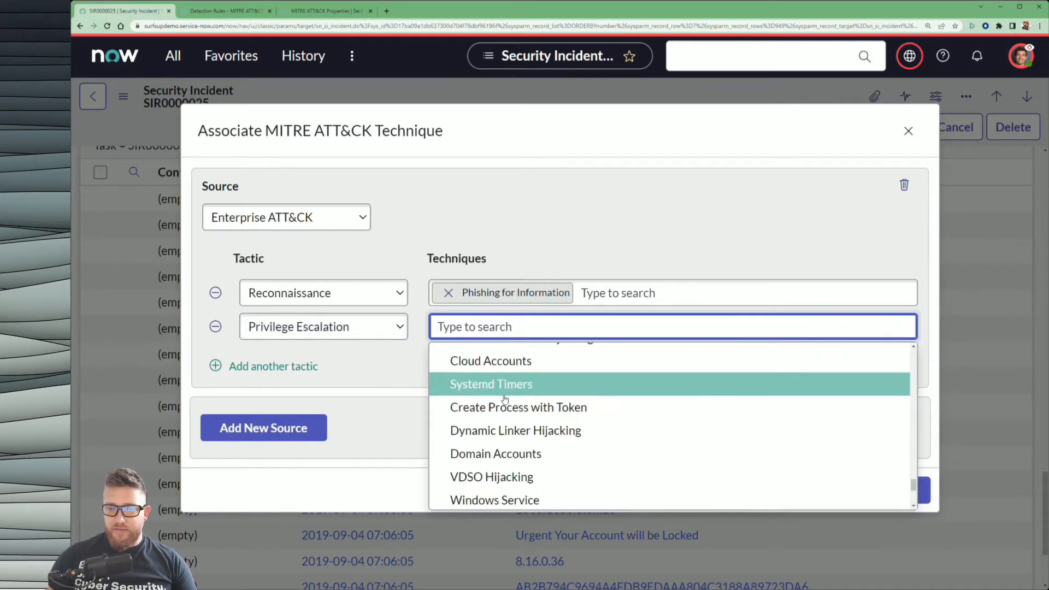
pyautogui.click(490, 361)
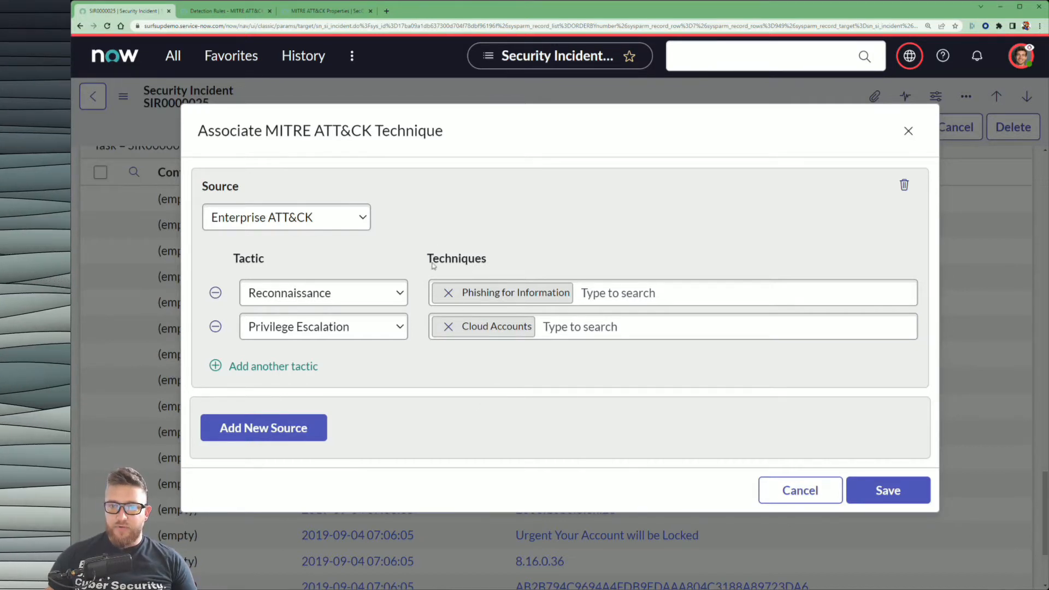
pyautogui.moveTo(382, 160)
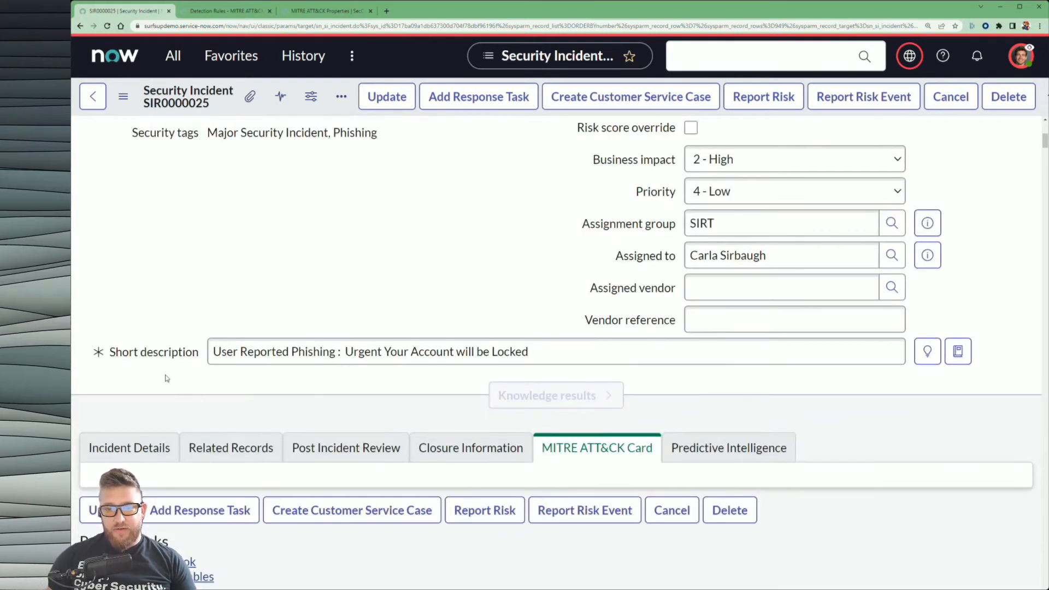
# Scroll through the reloaded SIR0000025 form after the association dialog closes.
pyautogui.scroll(-3)
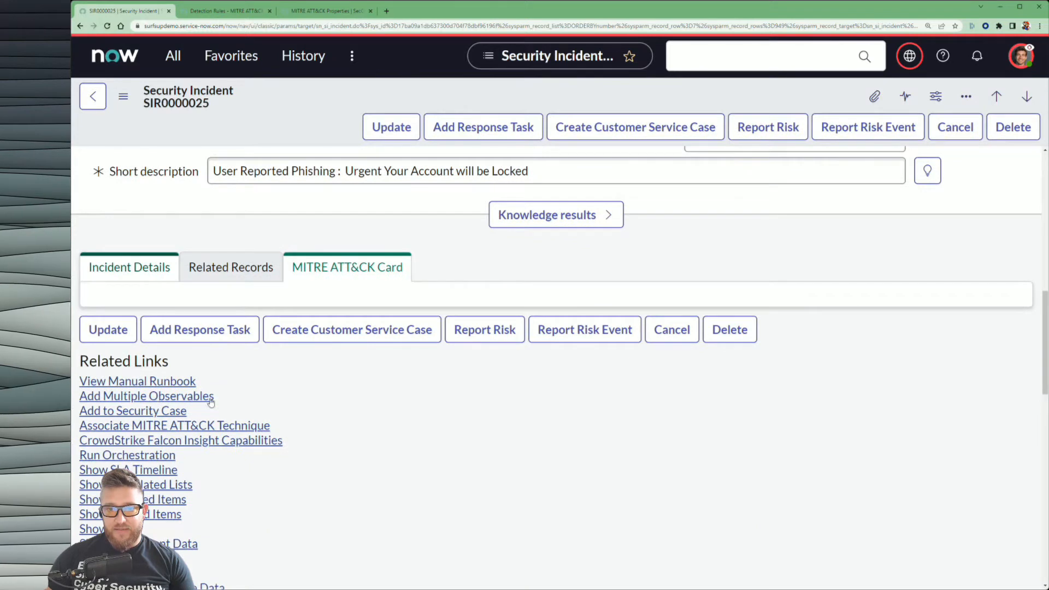
pyautogui.scroll(-3)
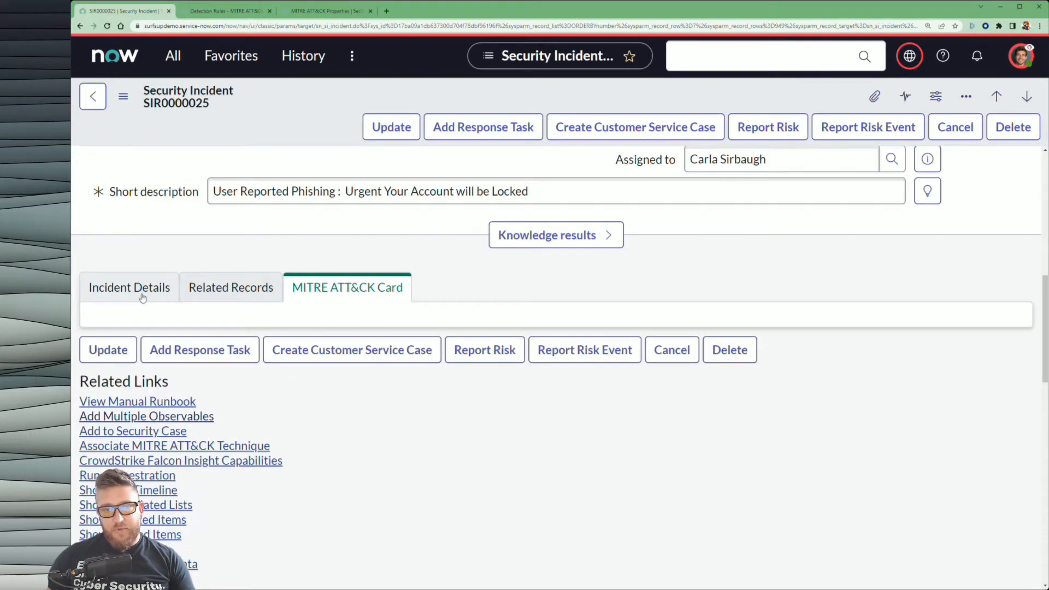
# Show SIR0000025's MITRE ATT&CK card, now listing Cloud Accounts under Initial Access.
pyautogui.click(129, 287)
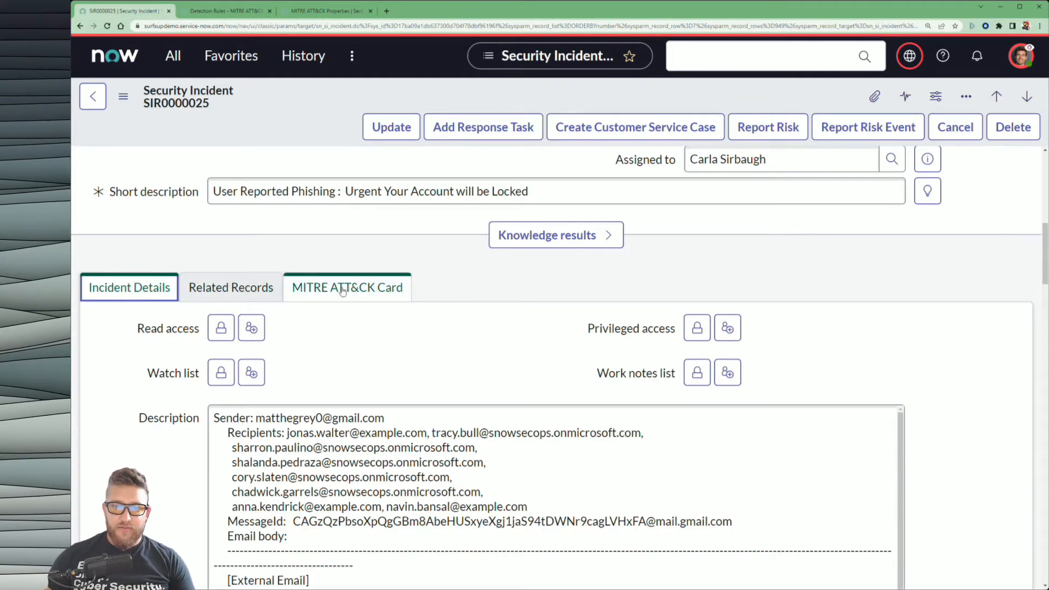
pyautogui.click(346, 288)
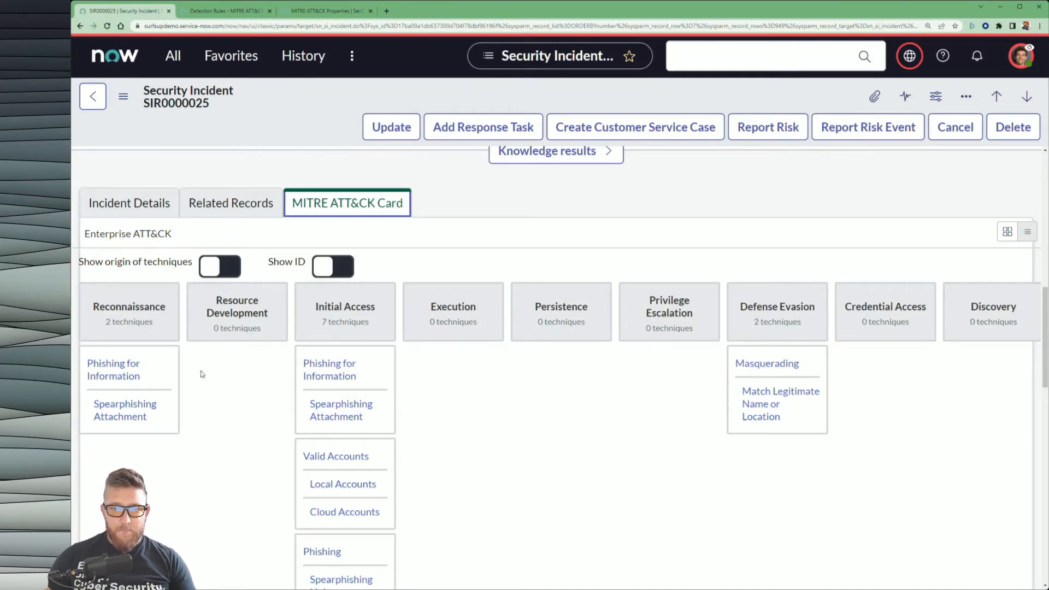
# Enable Show origin of techniques and Show ID on the ATT&CK card.
pyautogui.click(220, 267)
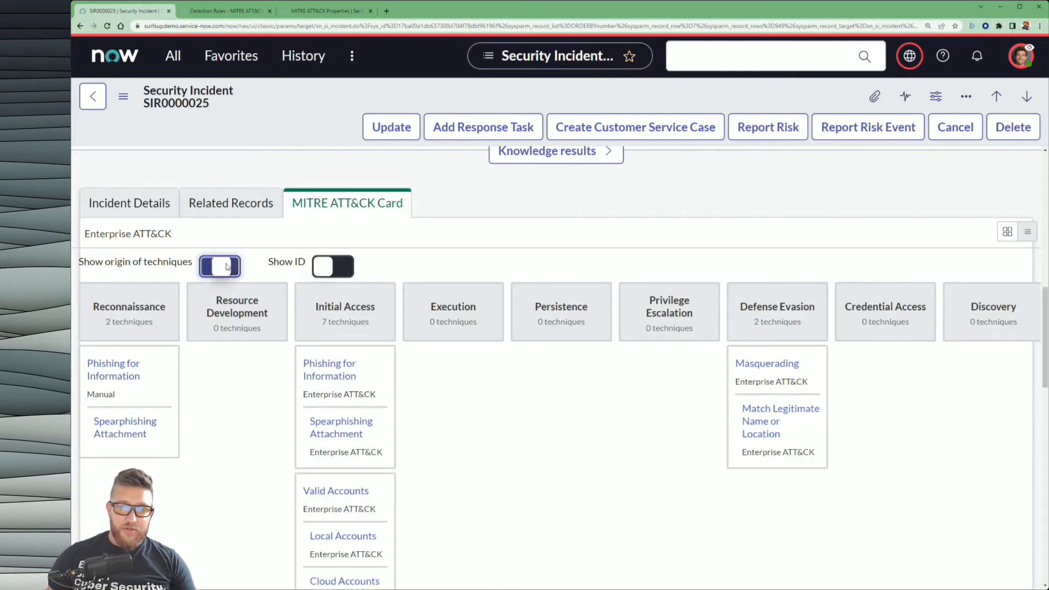
pyautogui.click(220, 267)
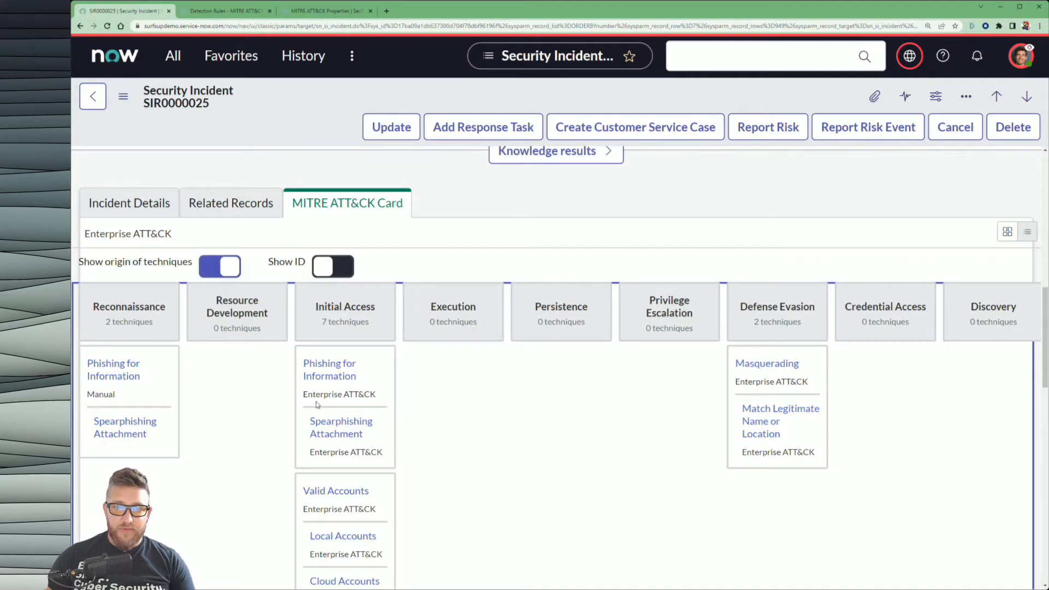
pyautogui.moveTo(316, 401)
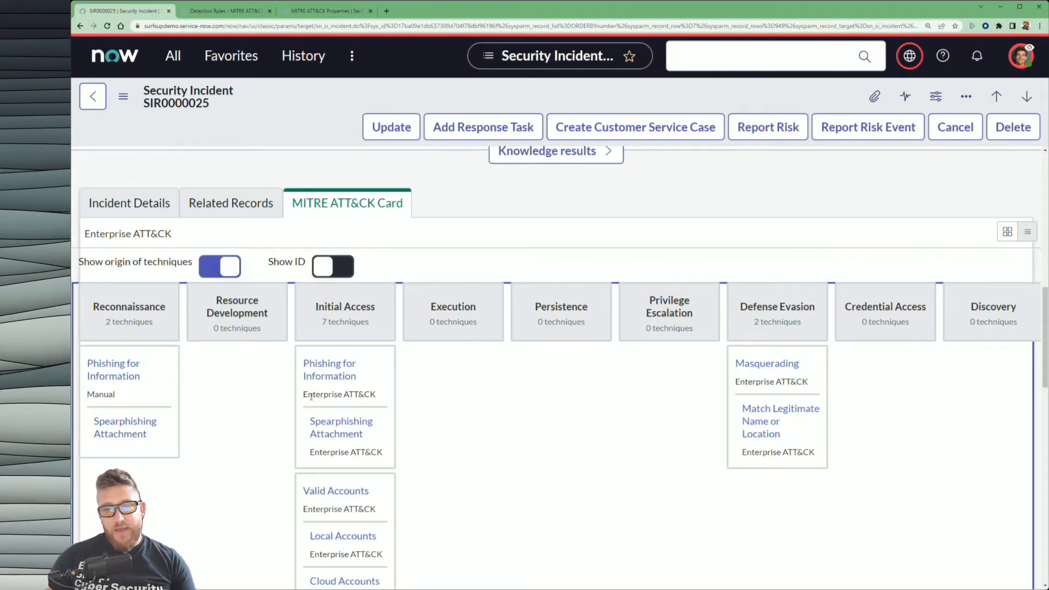
pyautogui.moveTo(381, 447)
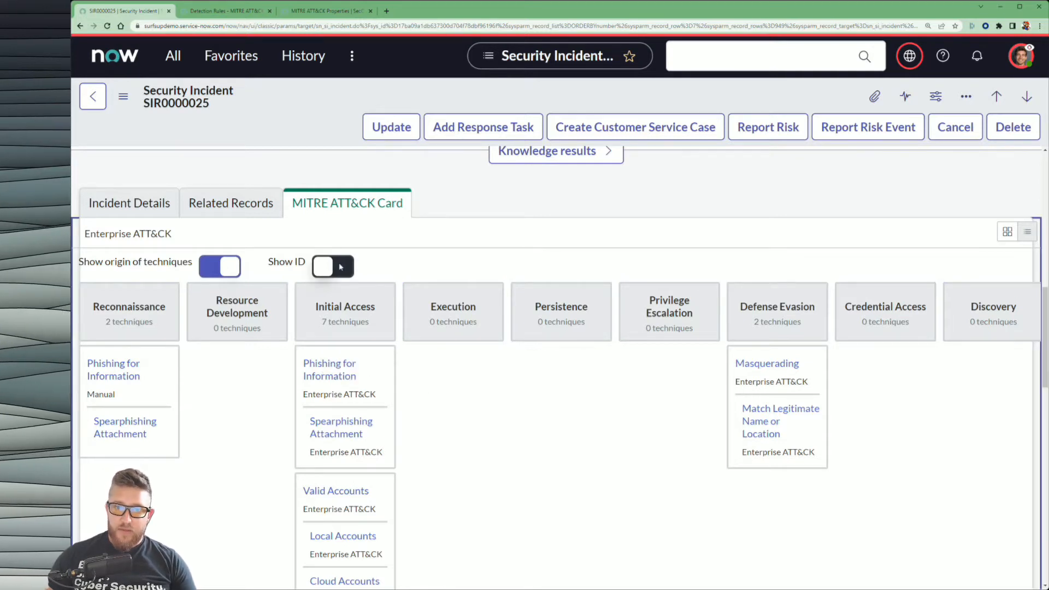
pyautogui.click(332, 266)
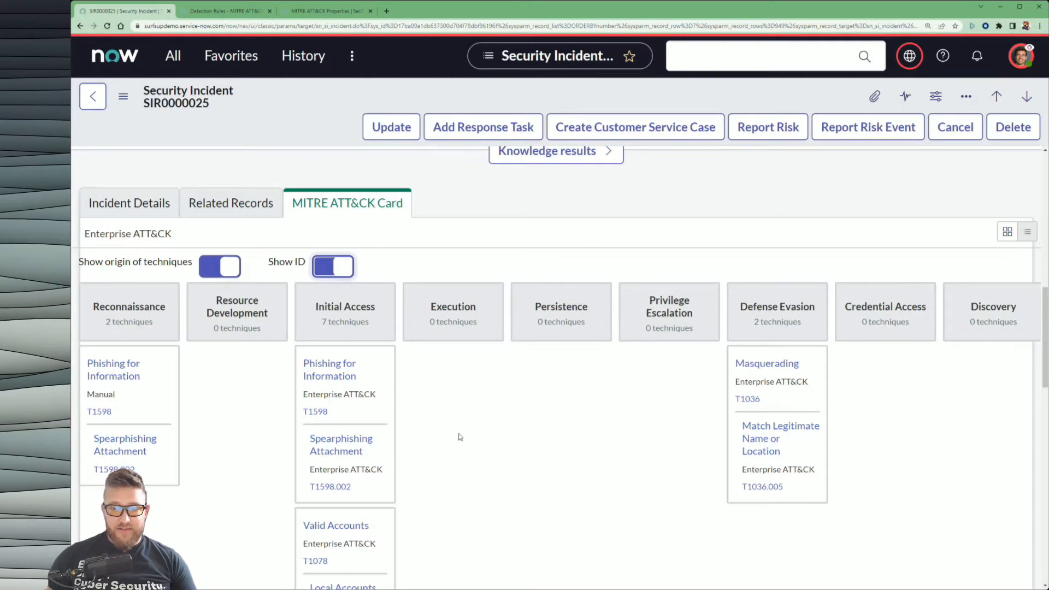
pyautogui.moveTo(329, 427)
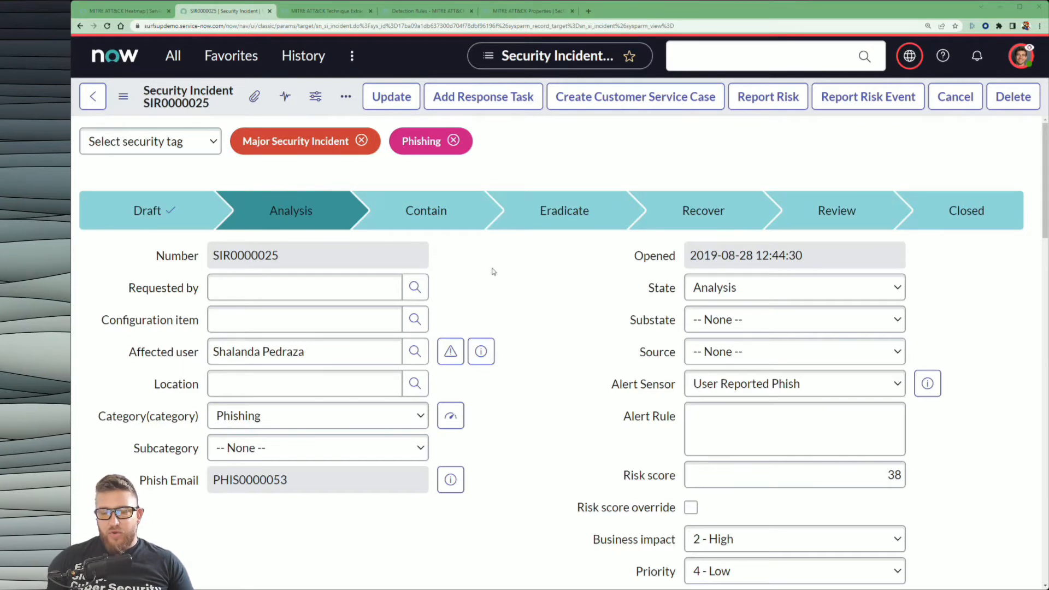
# Switch to the MITRE ATT&CK card view of the reloaded incident.
pyautogui.click(346, 173)
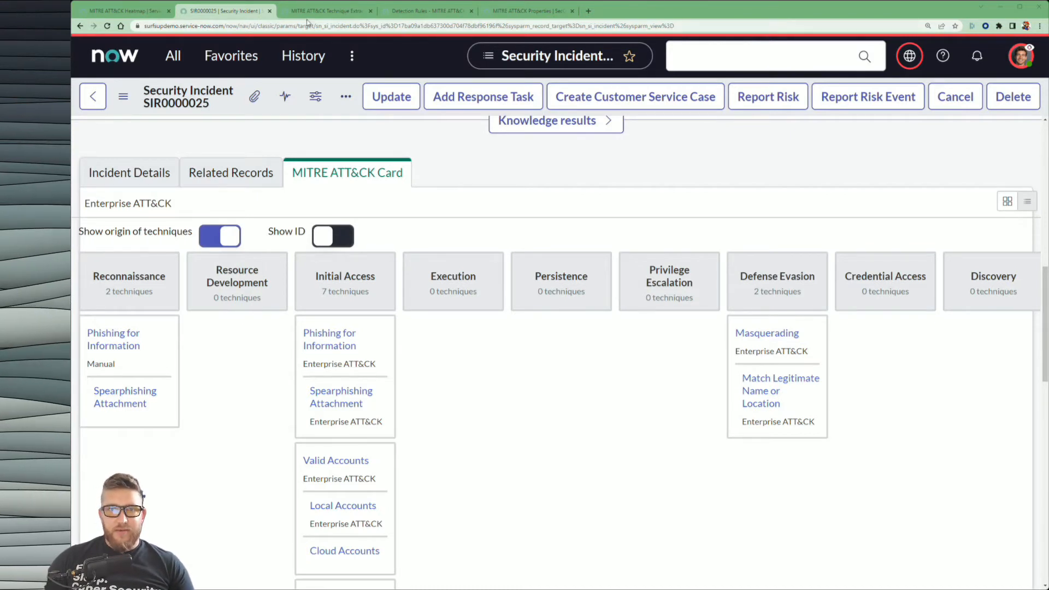
pyautogui.moveTo(309, 14)
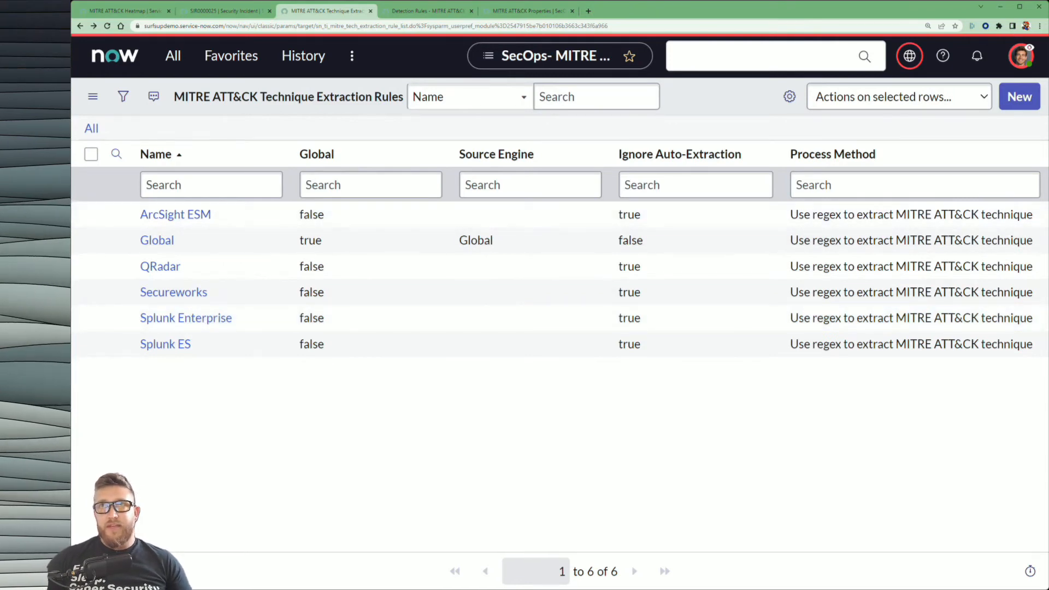
pyautogui.click(186, 317)
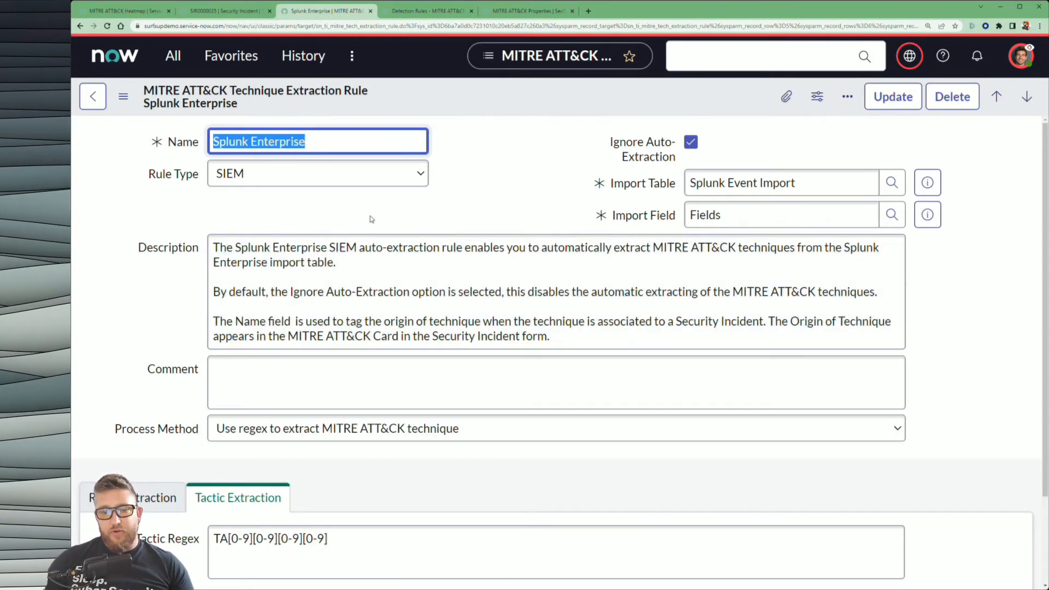
pyautogui.click(130, 498)
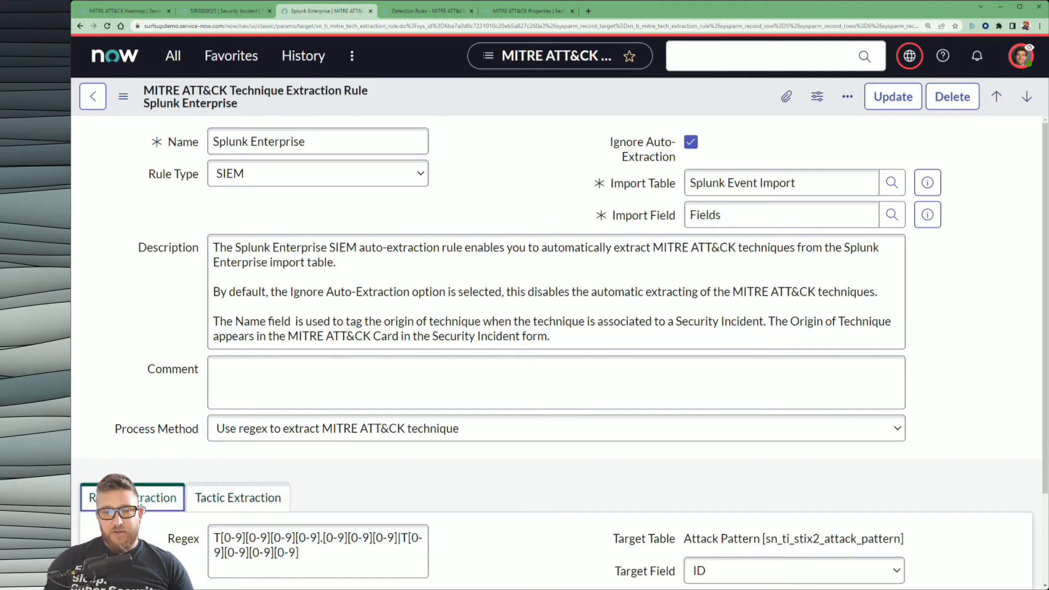
pyautogui.scroll(-3)
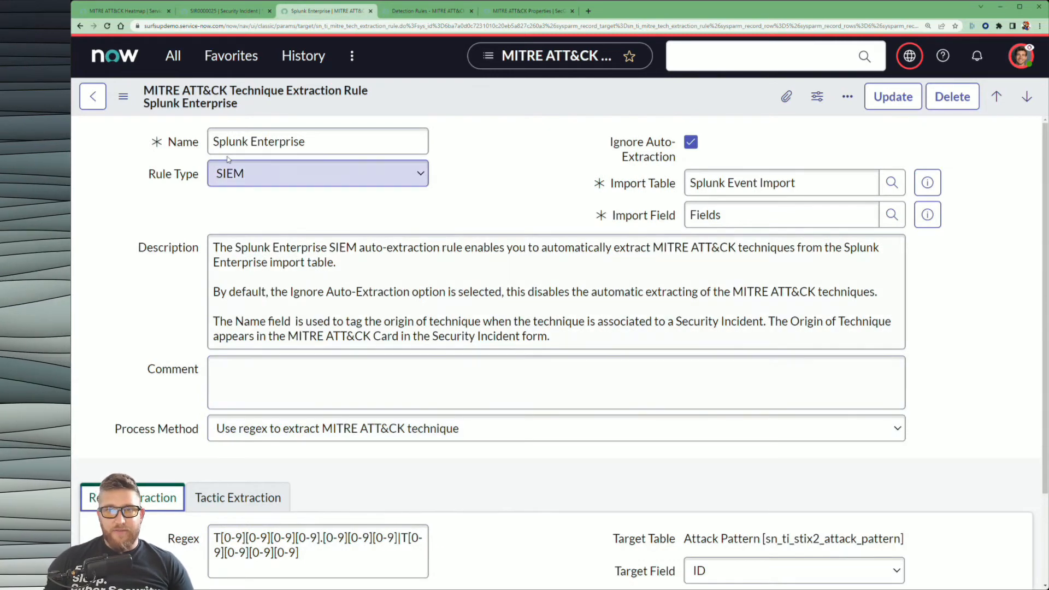
pyautogui.click(92, 96)
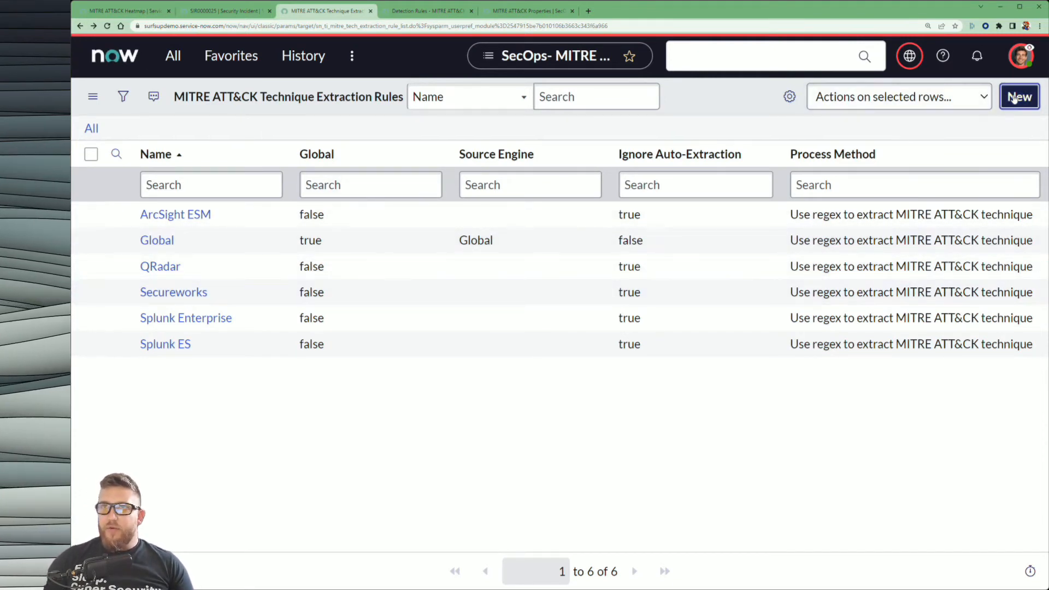
# Draft a new global extraction rule named Test, then bring up the Detection Rules MITRE ATT&CK Mappings list.
pyautogui.click(1018, 96)
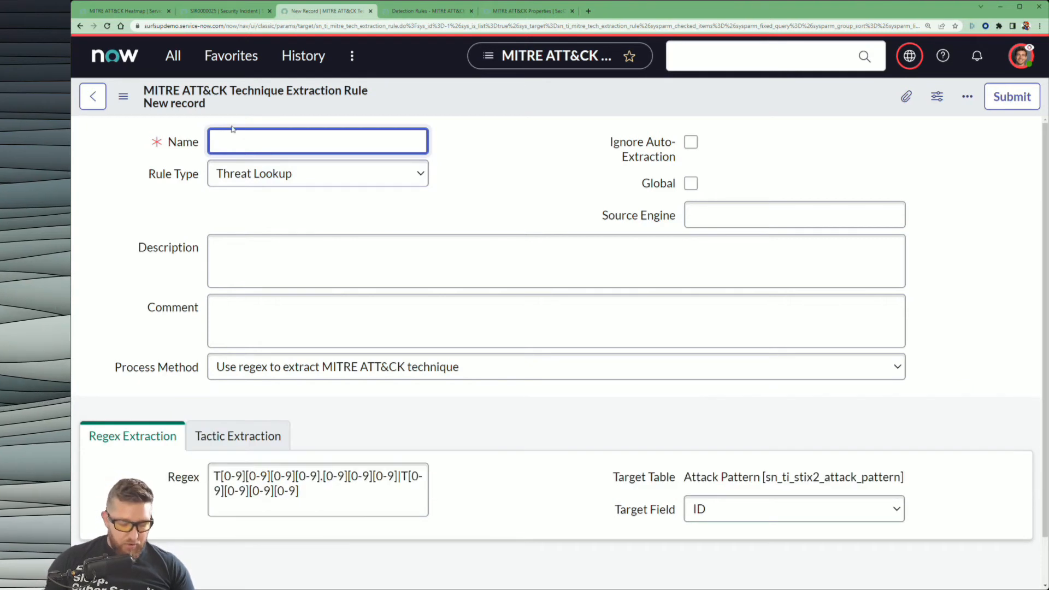
pyautogui.write('Test')
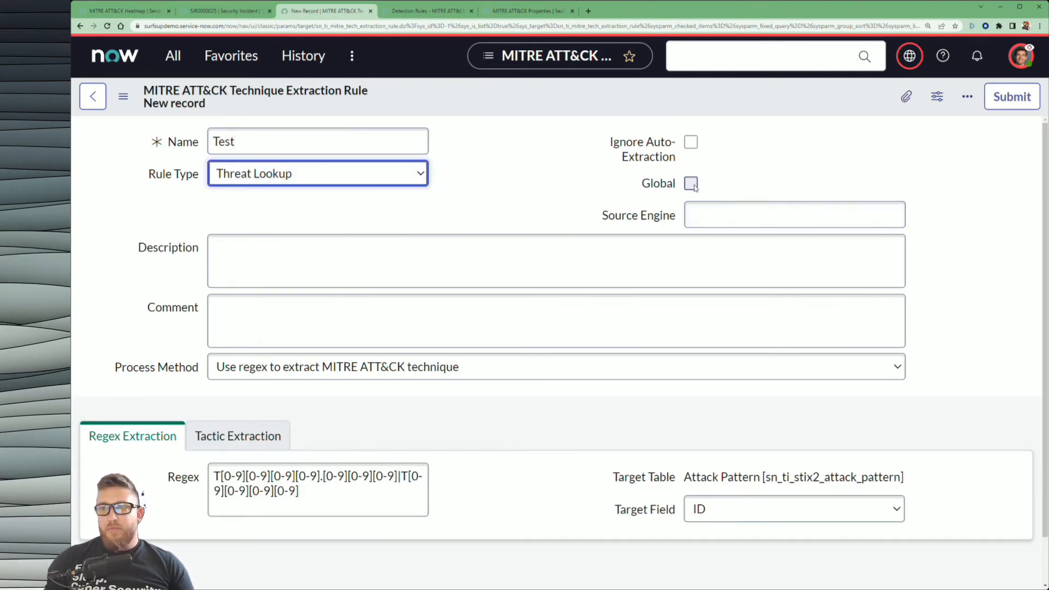
pyautogui.click(691, 183)
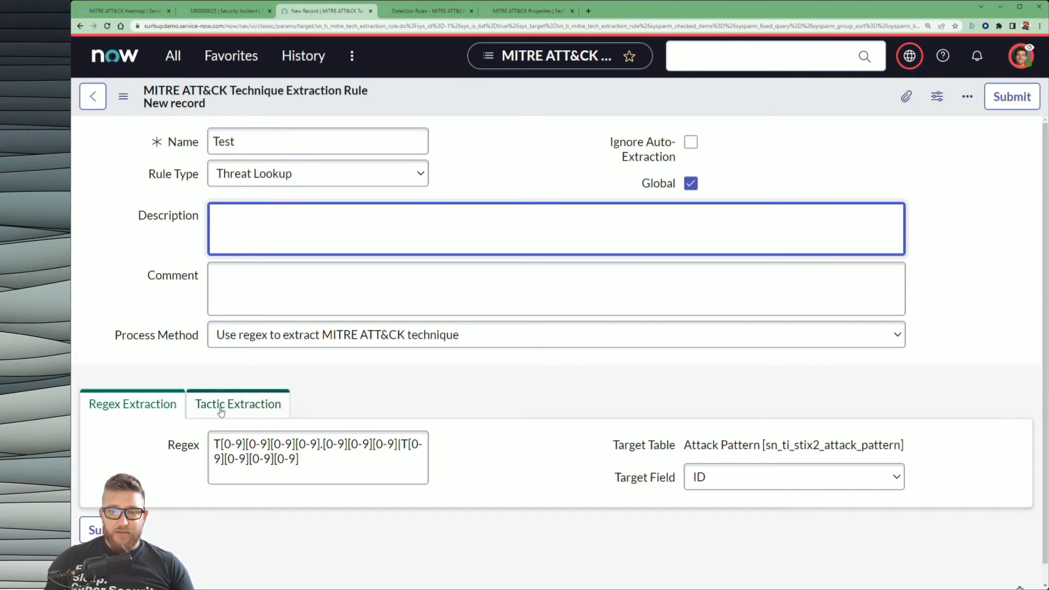
pyautogui.click(133, 403)
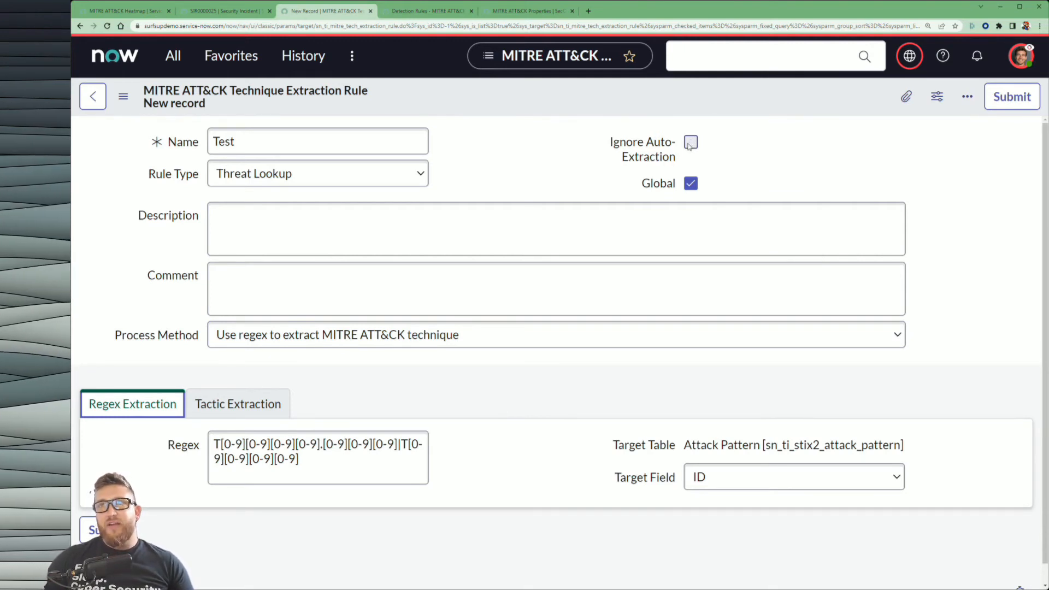
pyautogui.click(690, 142)
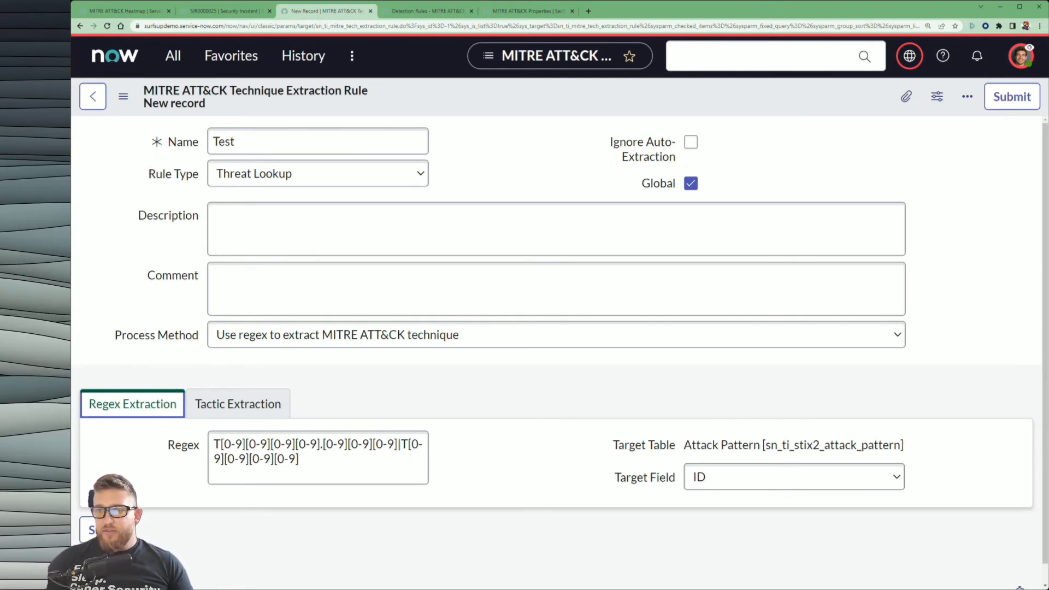
pyautogui.click(555, 228)
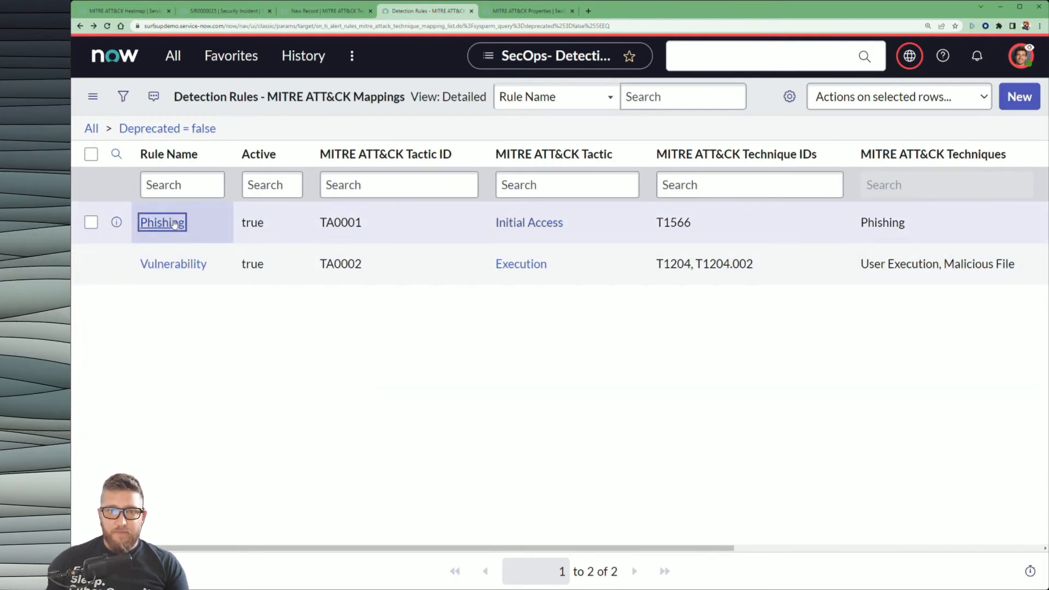
pyautogui.click(161, 222)
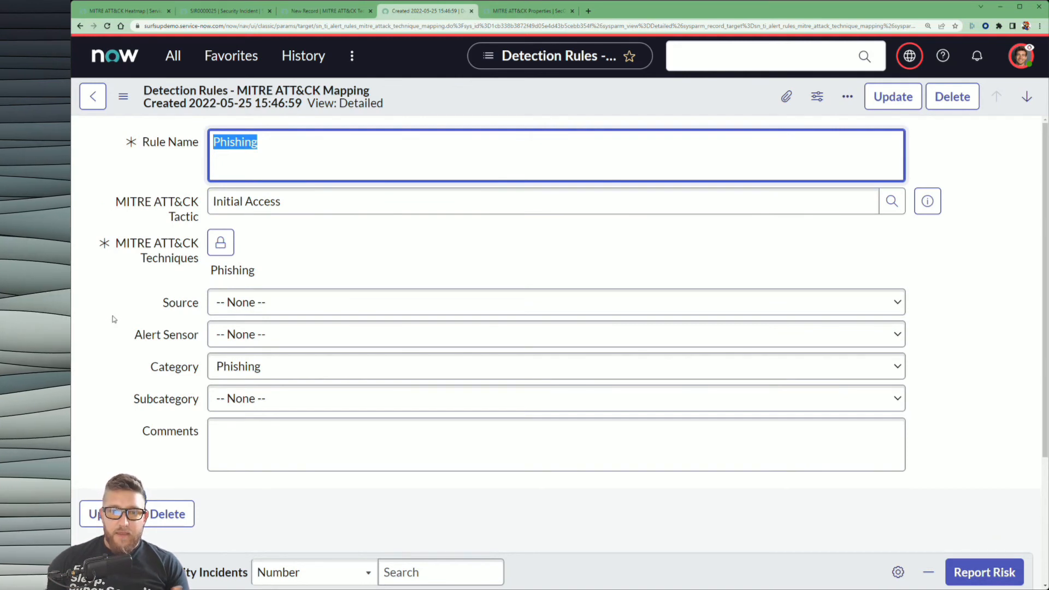
pyautogui.click(555, 301)
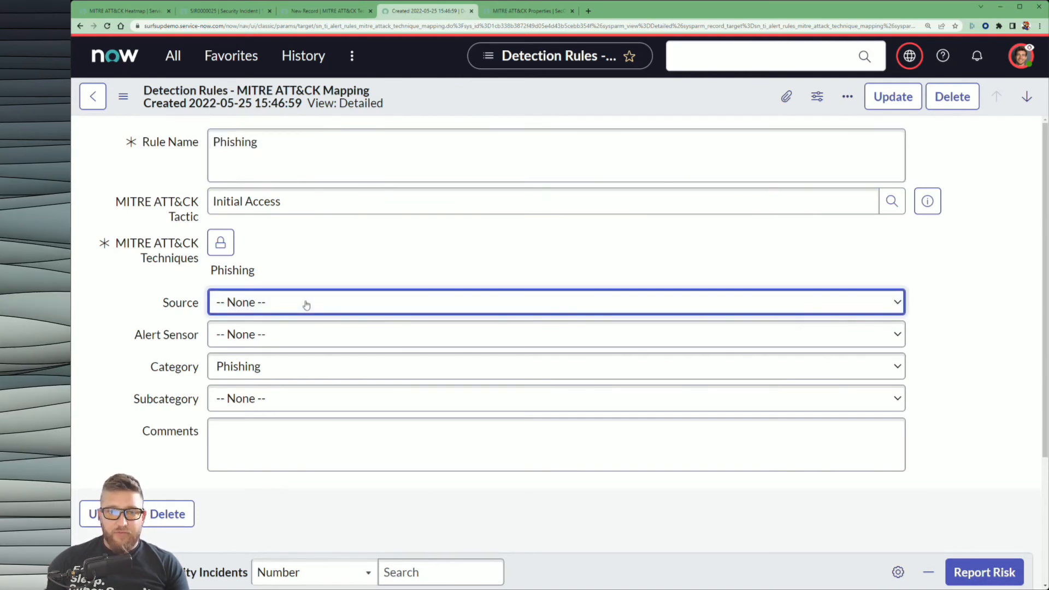
pyautogui.moveTo(133, 302)
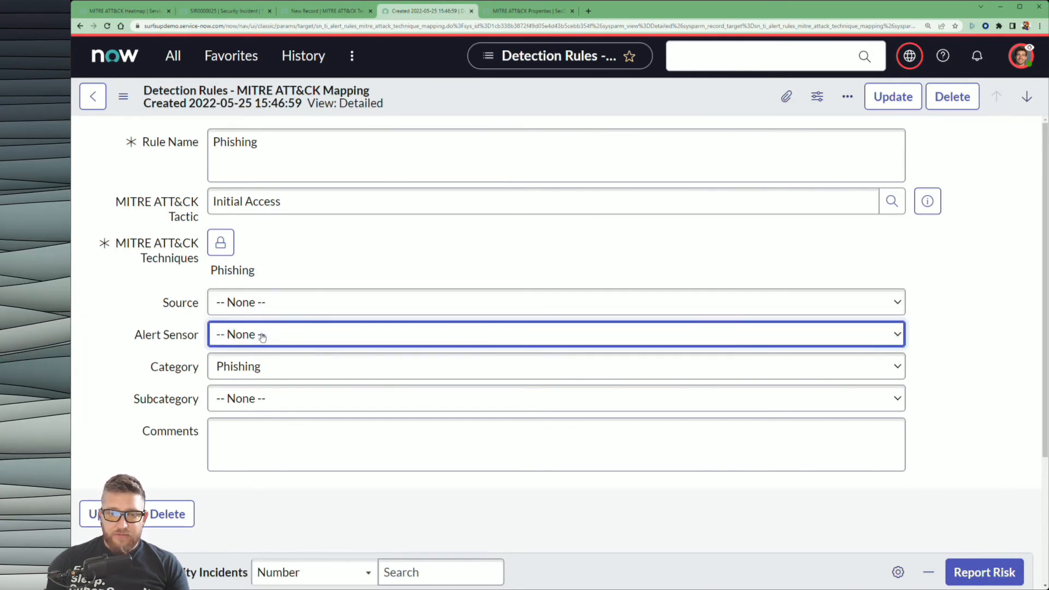
pyautogui.click(555, 366)
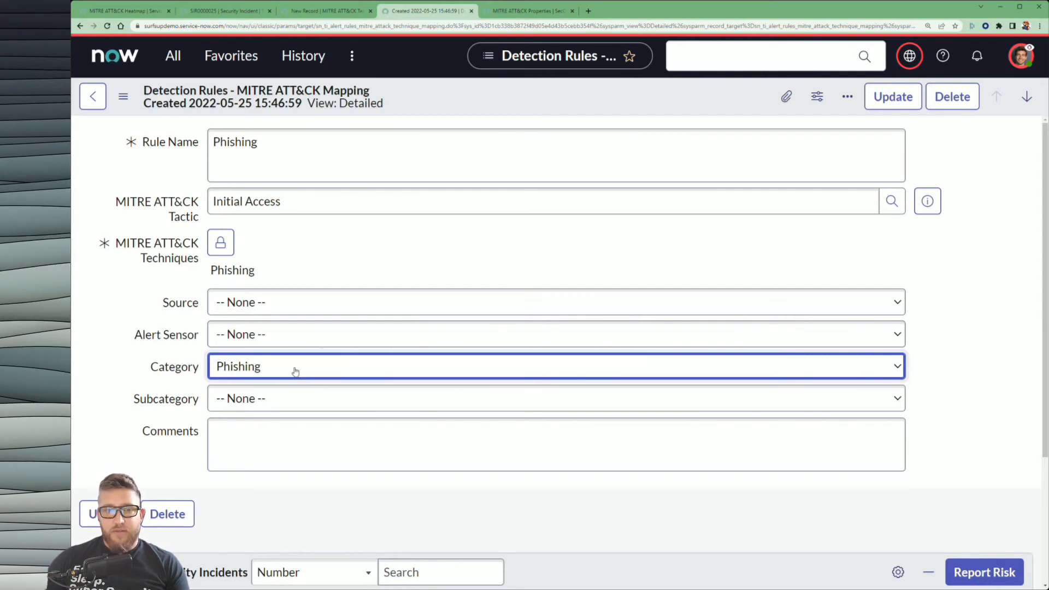
pyautogui.moveTo(126, 408)
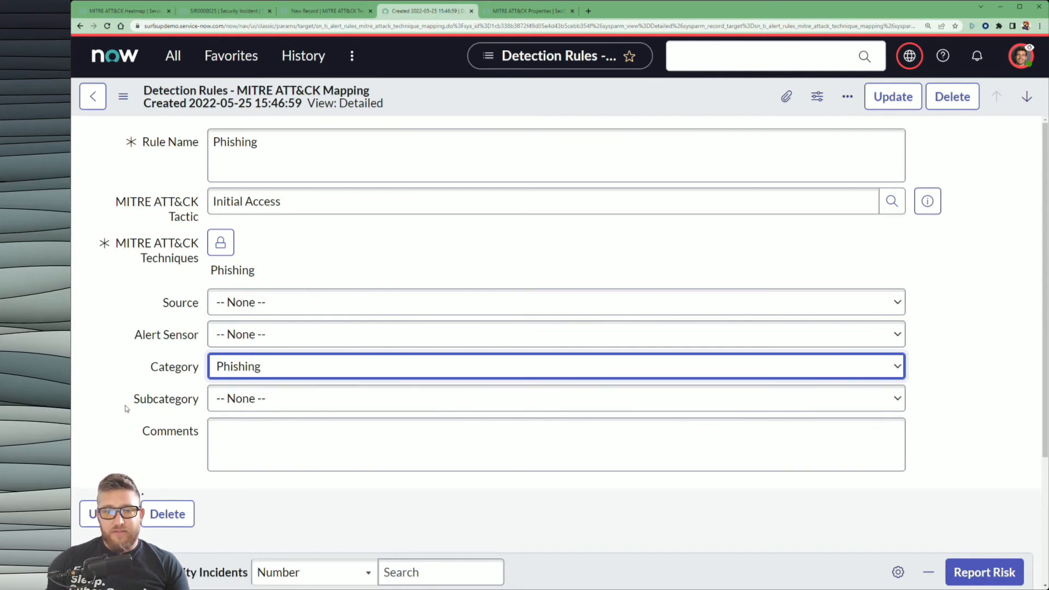
pyautogui.click(555, 398)
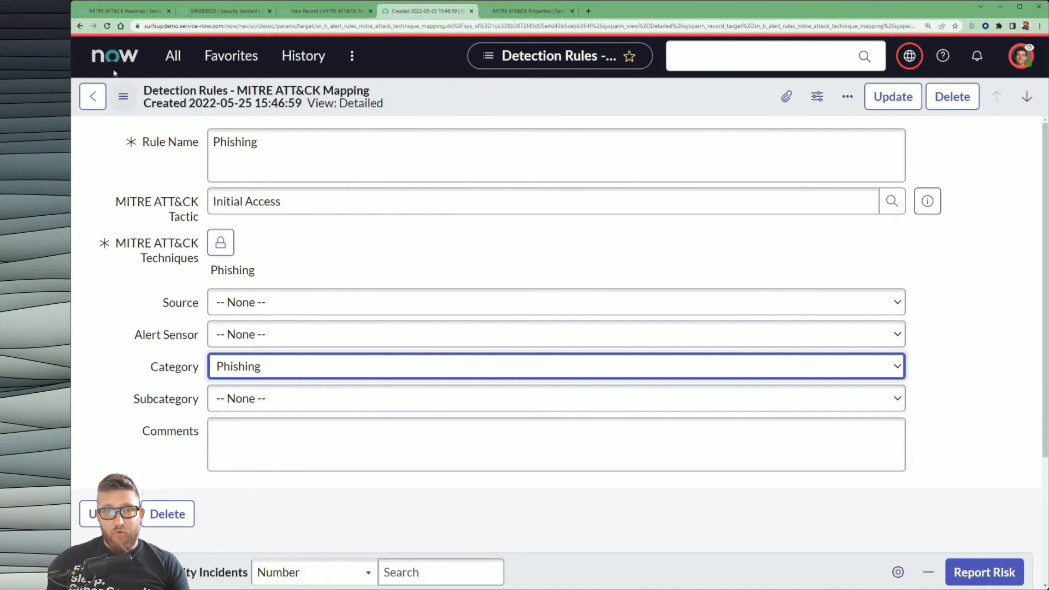
pyautogui.click(92, 96)
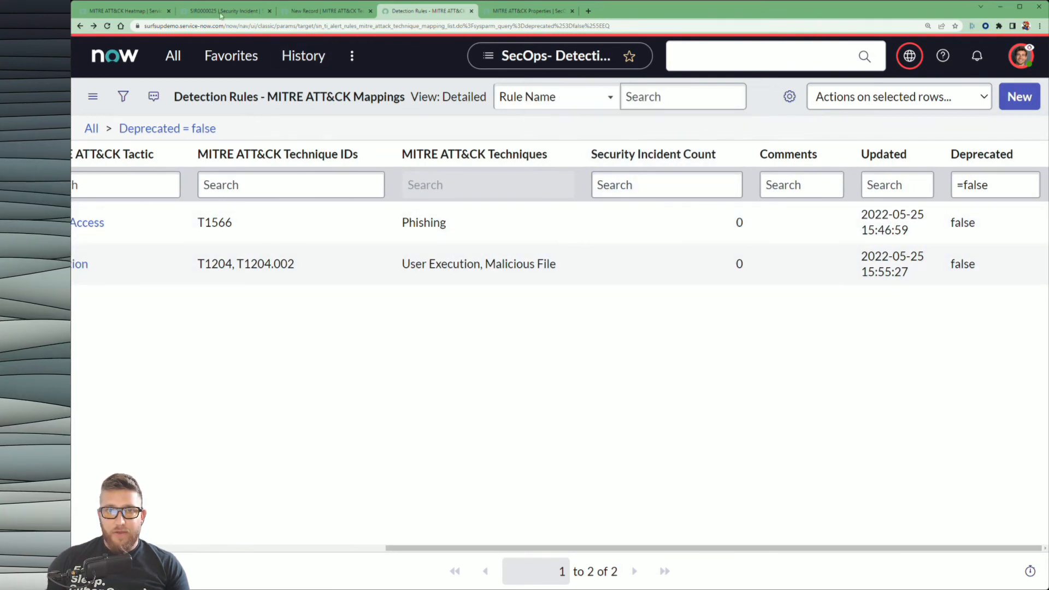
pyautogui.click(223, 11)
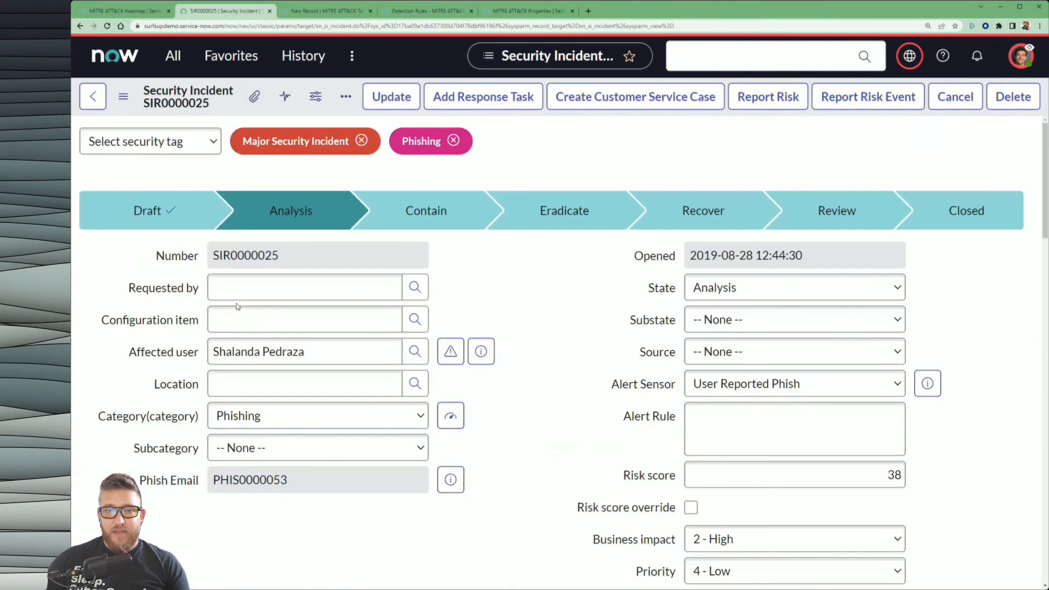
pyautogui.moveTo(477, 43)
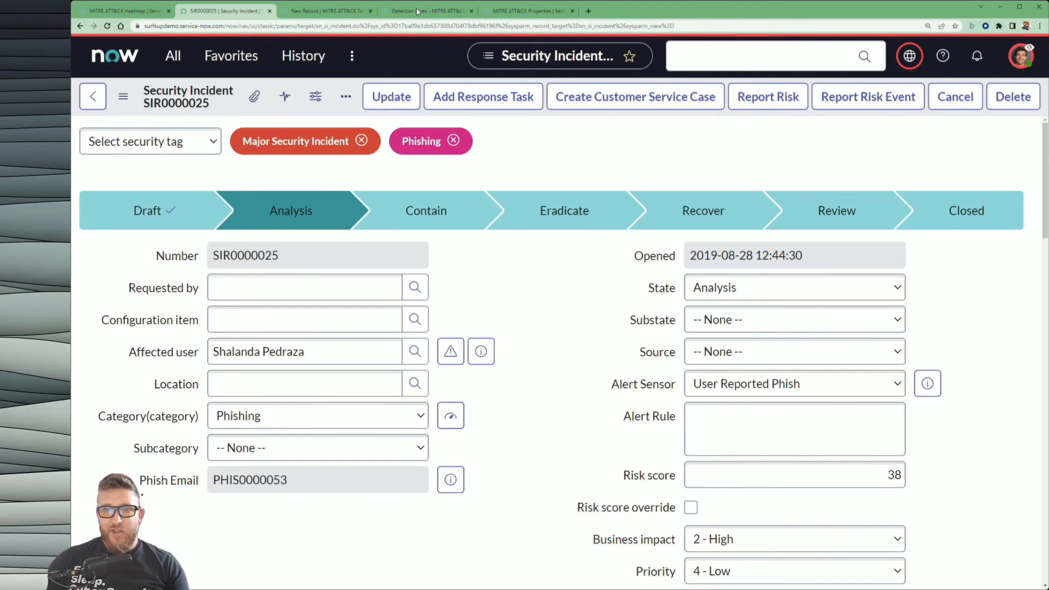
pyautogui.click(428, 11)
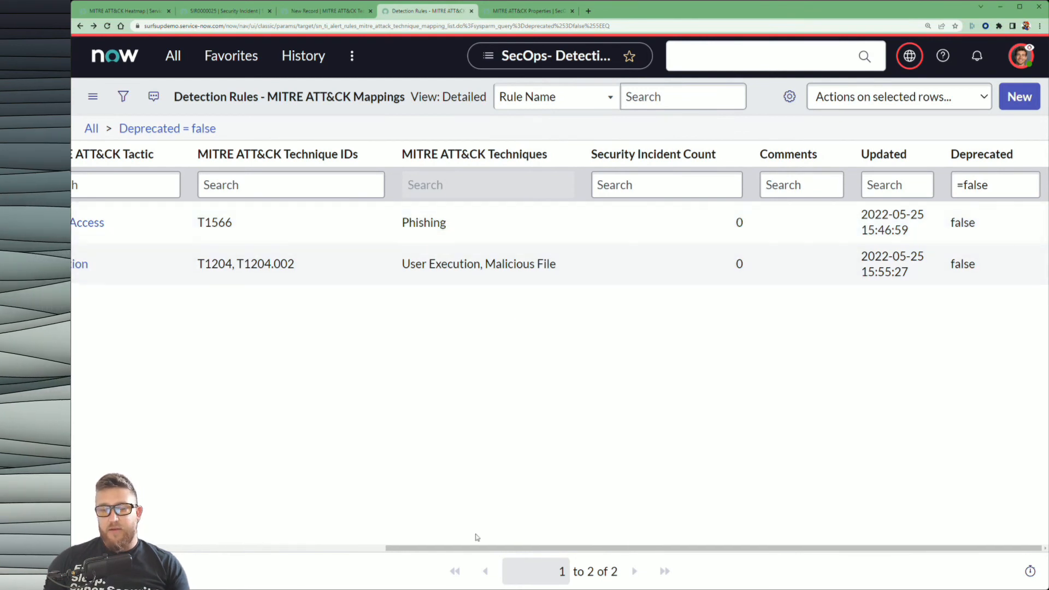
pyautogui.click(529, 11)
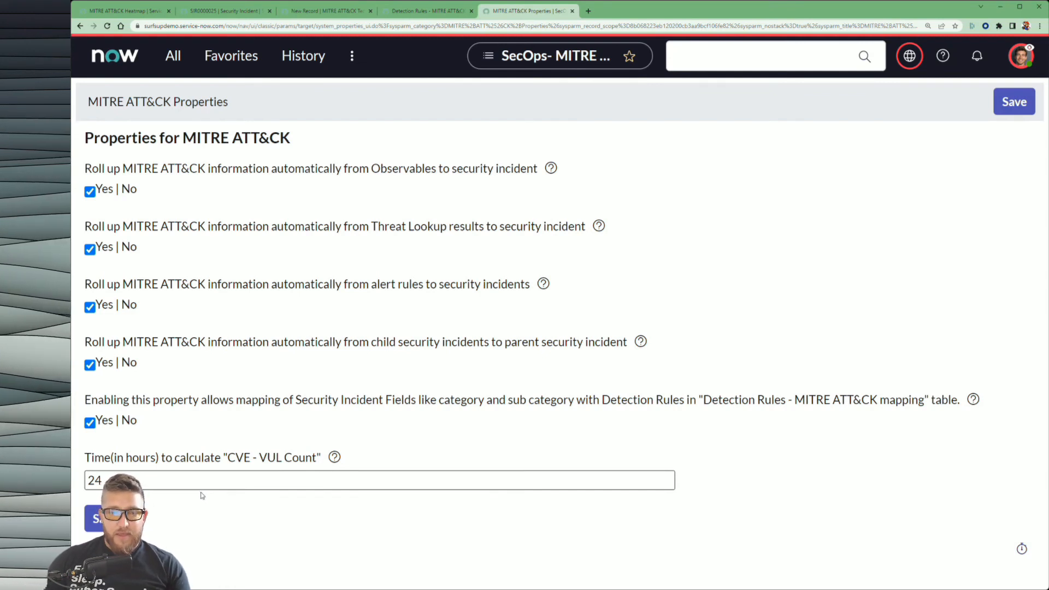
pyautogui.moveTo(214, 273)
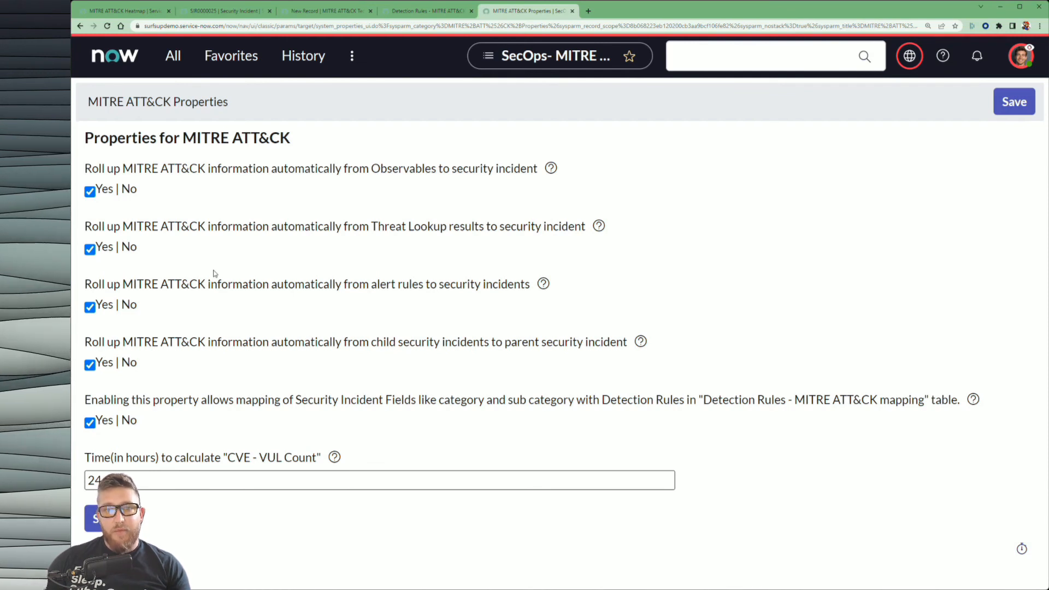
pyautogui.moveTo(430, 231)
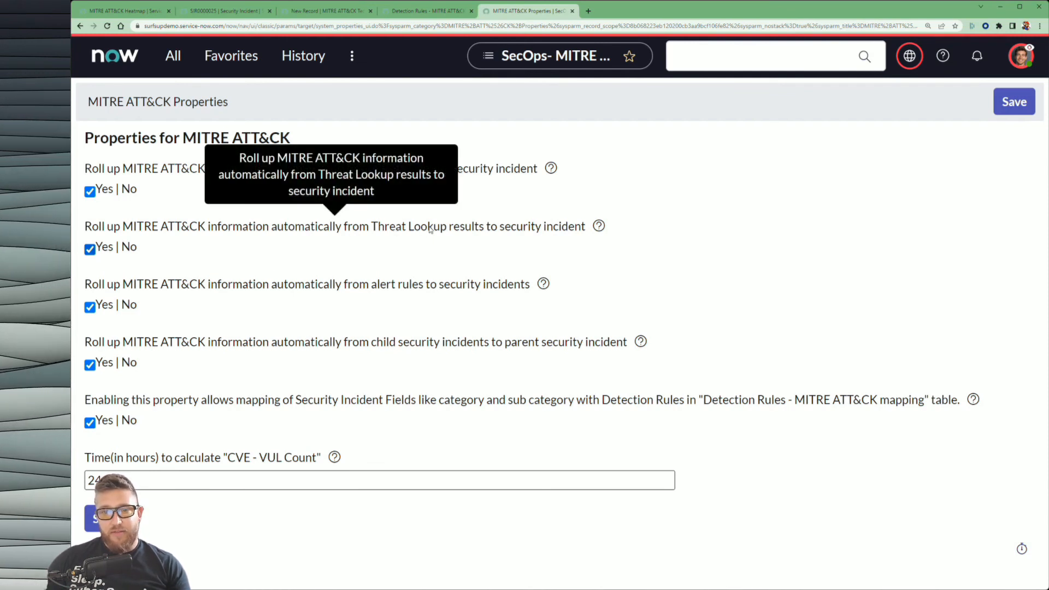
pyautogui.moveTo(441, 368)
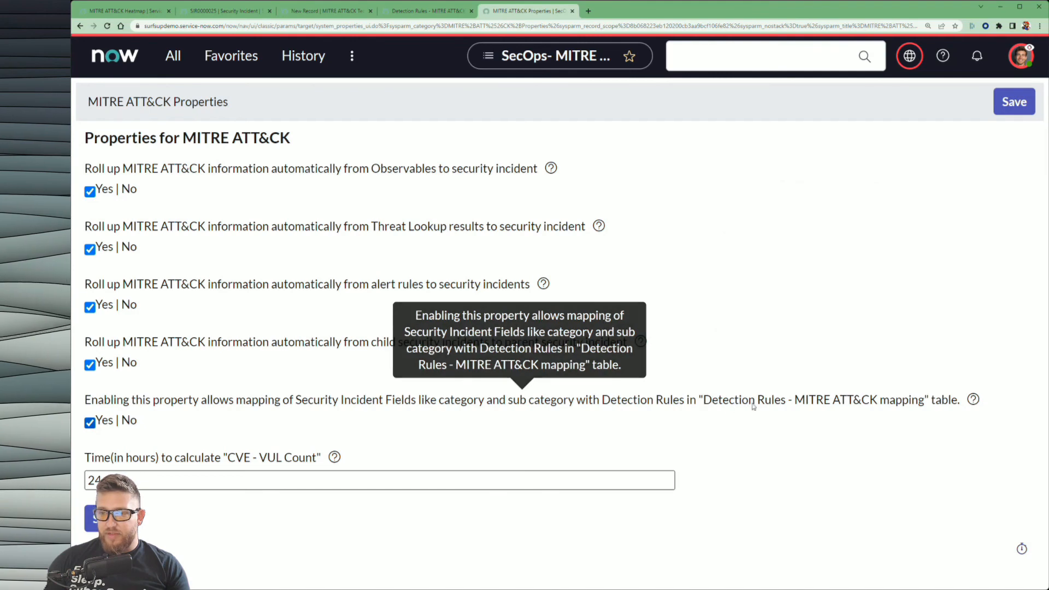
pyautogui.moveTo(765, 406)
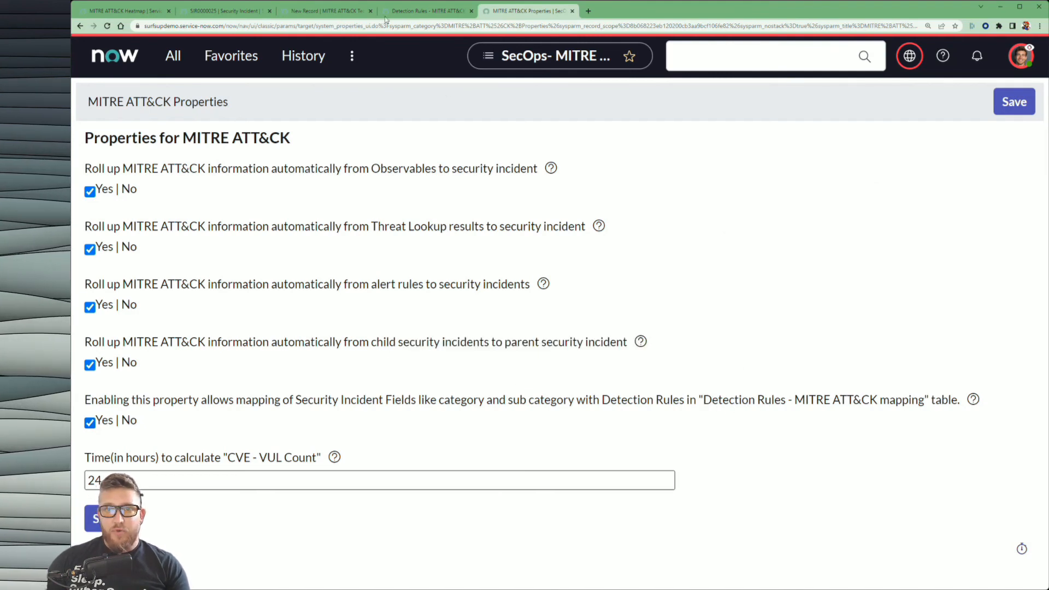
# Return to the Detection Rules – MITRE ATT&CK Mappings list.
pyautogui.click(428, 11)
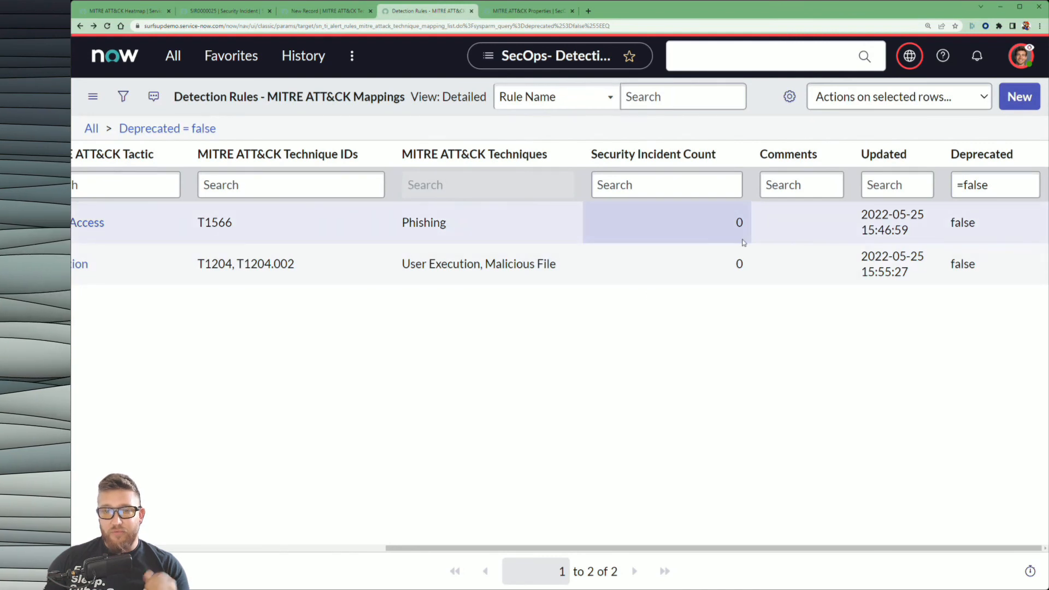
pyautogui.moveTo(719, 235)
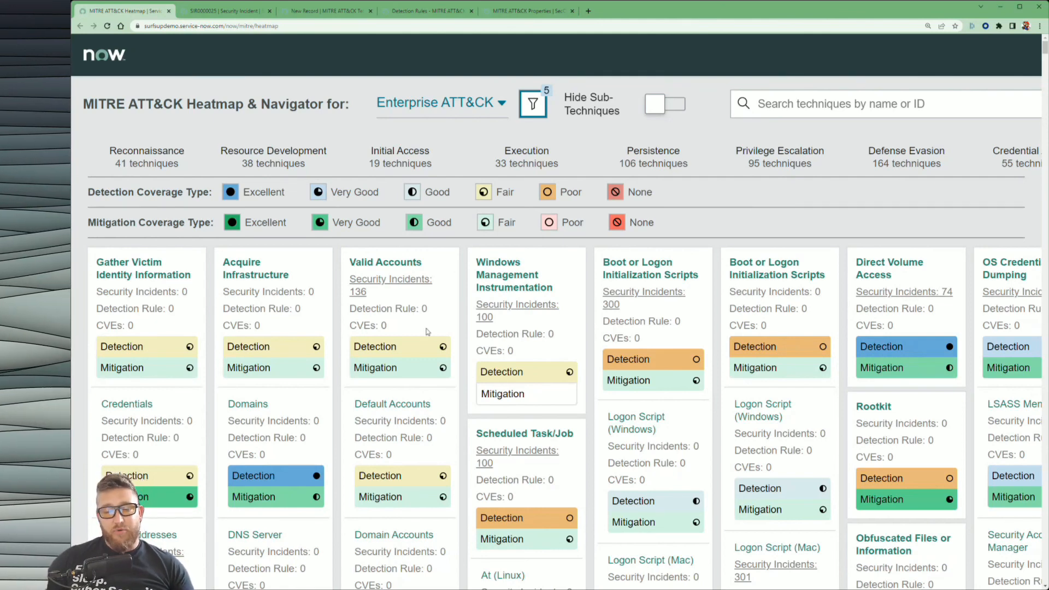
pyautogui.moveTo(466, 330)
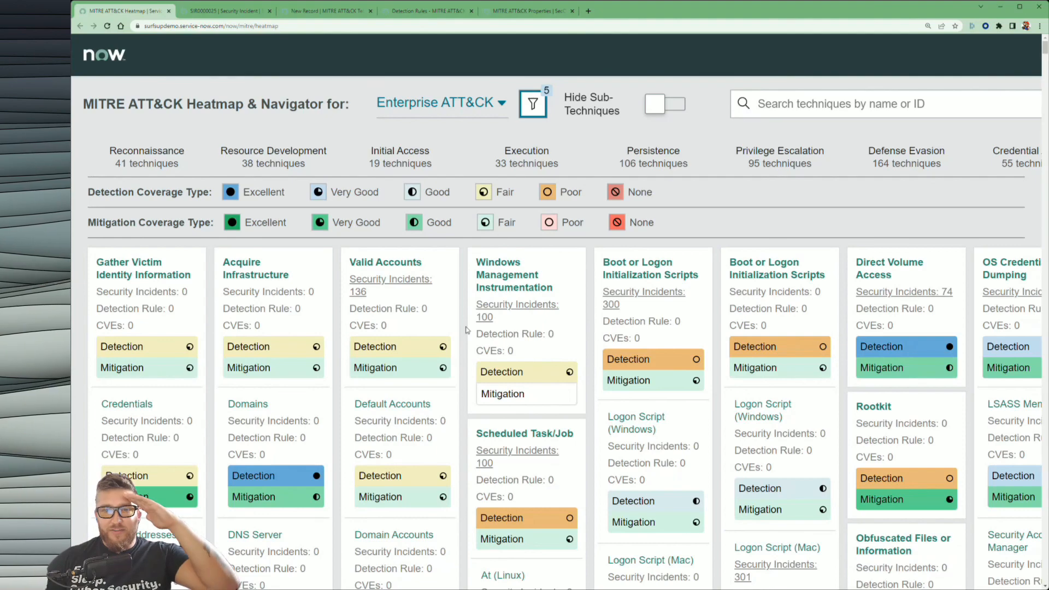
# Scroll through the Enterprise ATT&CK heatmap technique cards.
pyautogui.scroll(-3)
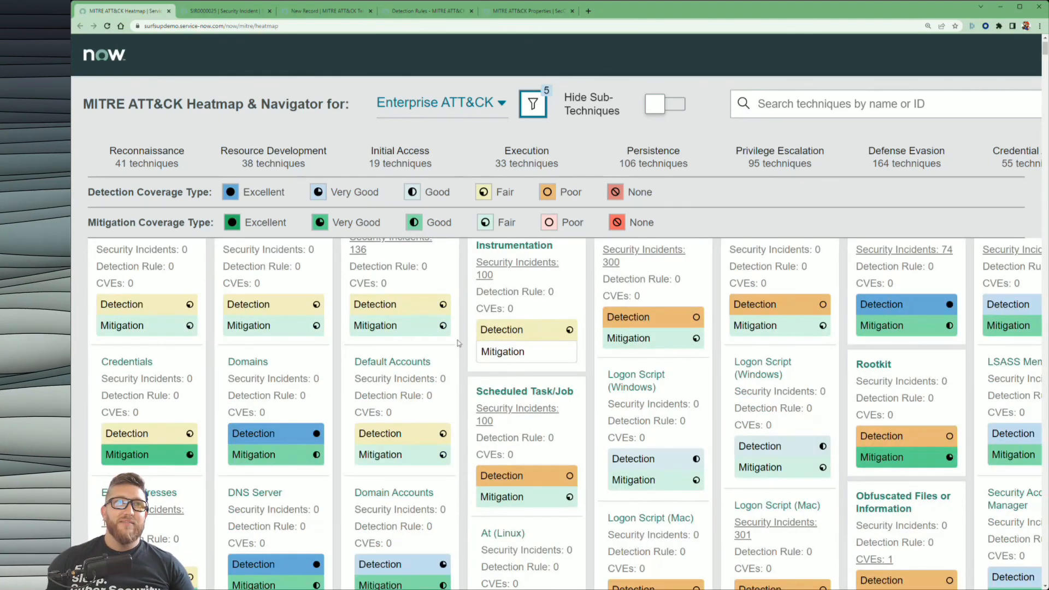